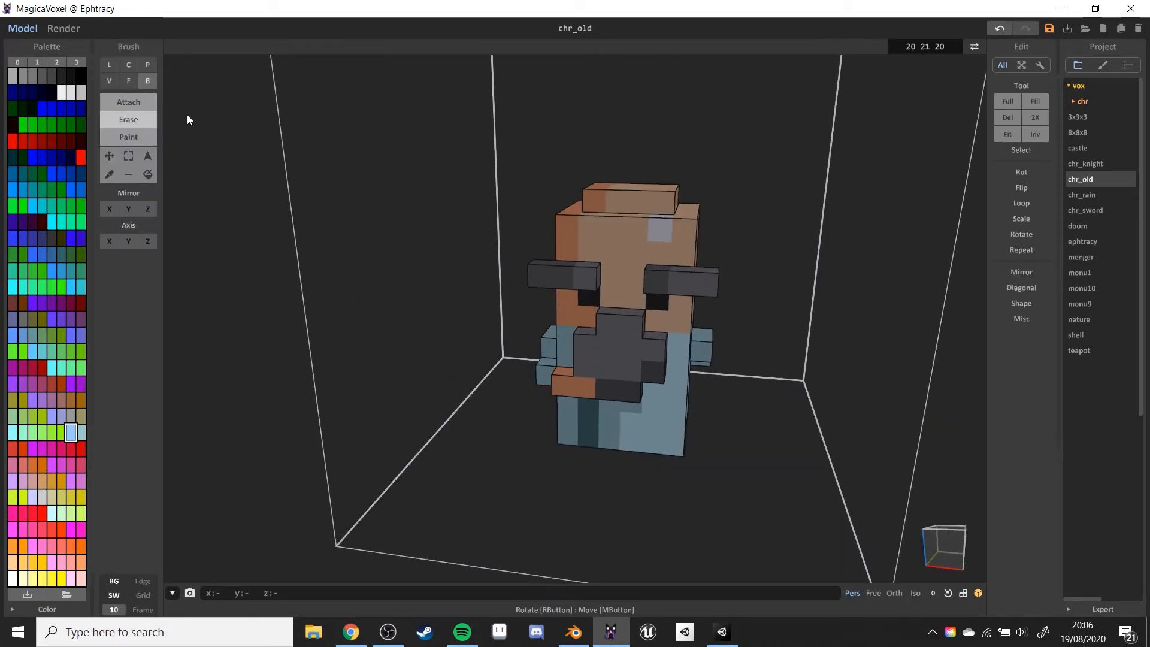
- Switch chr_old to World mode so the object and layer panels appear
click(62, 92)
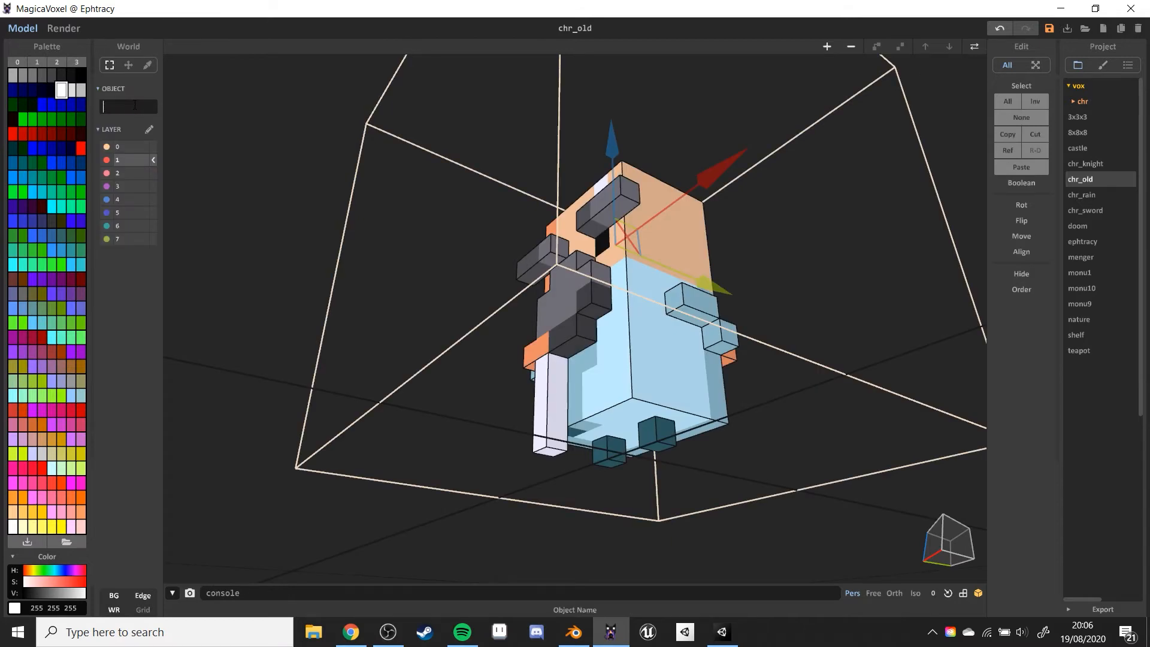
- Name the walking-stick object 'Stick' in the World panel
text(St)
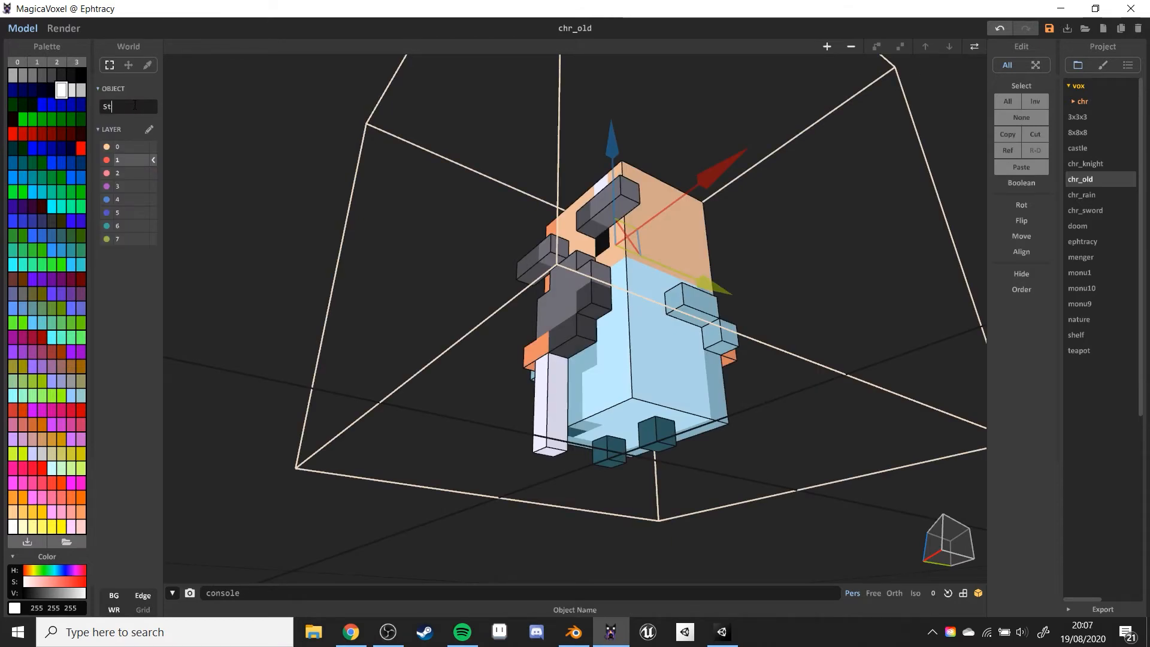
text(ick)
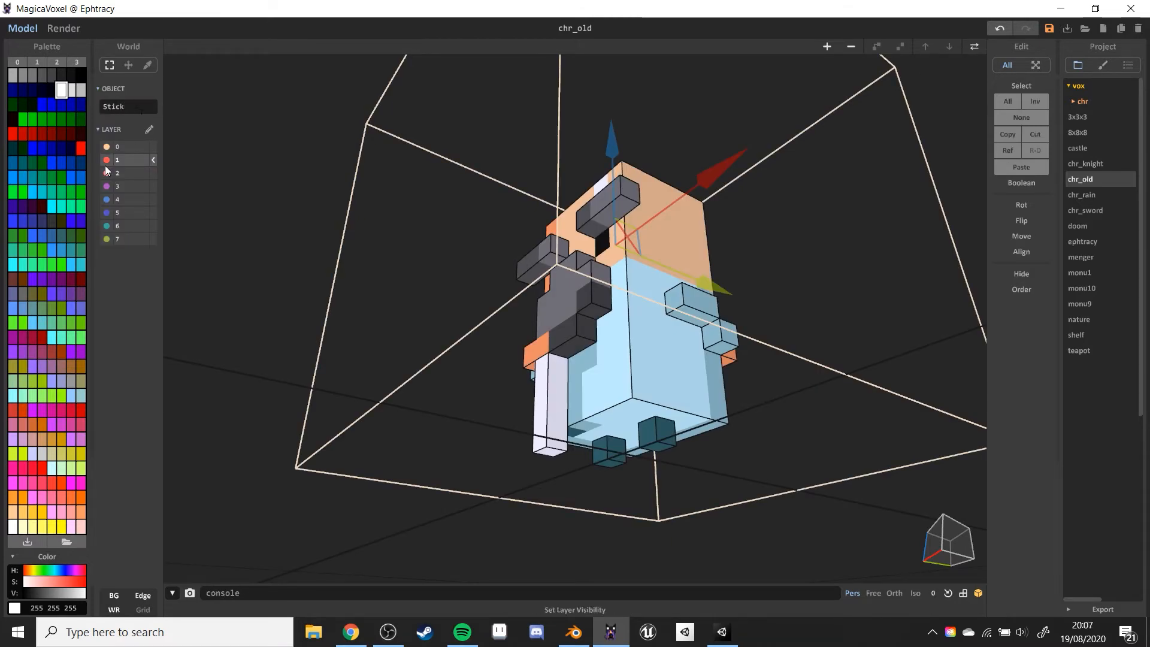
click(107, 146)
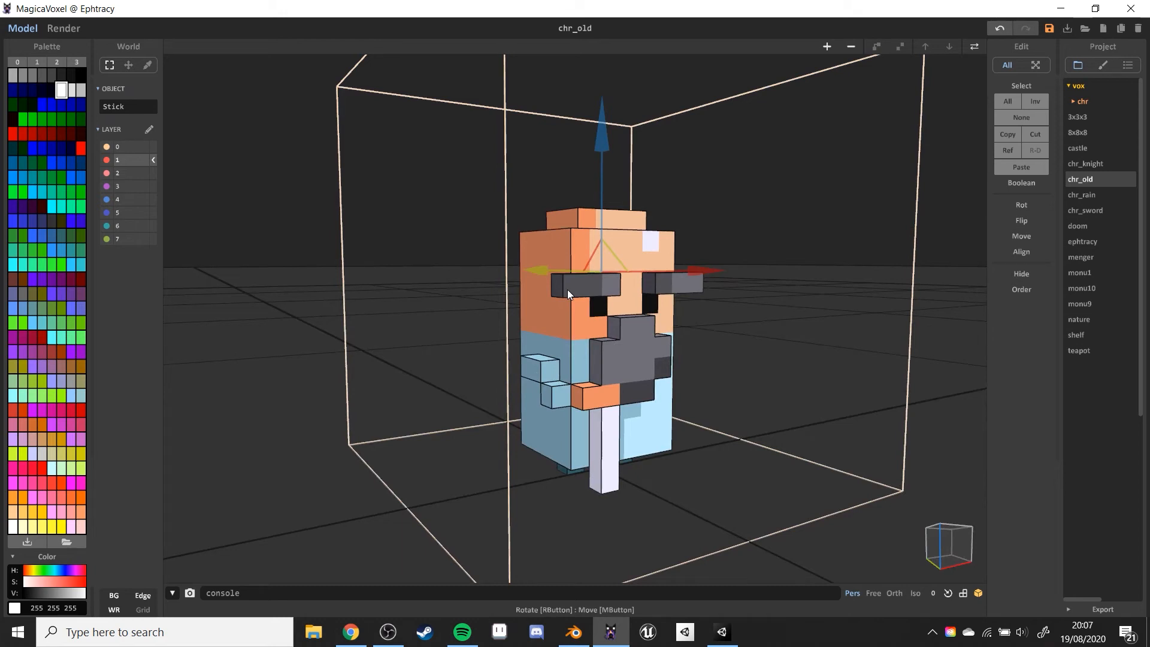
mouse_move(570, 287)
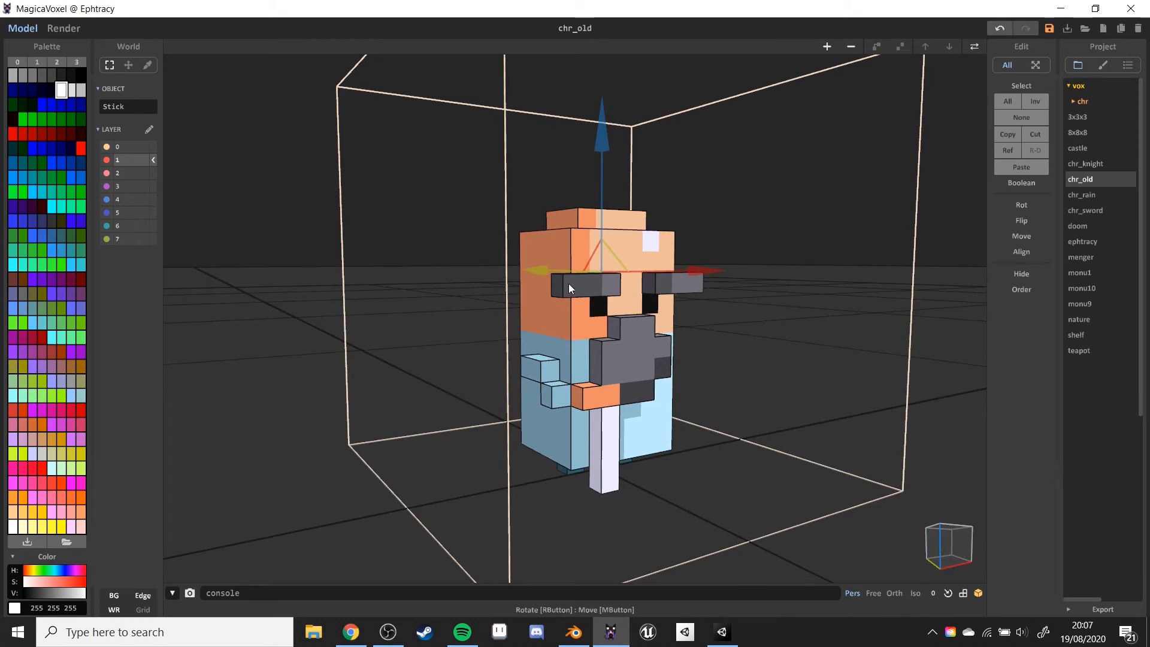
mouse_move(584, 275)
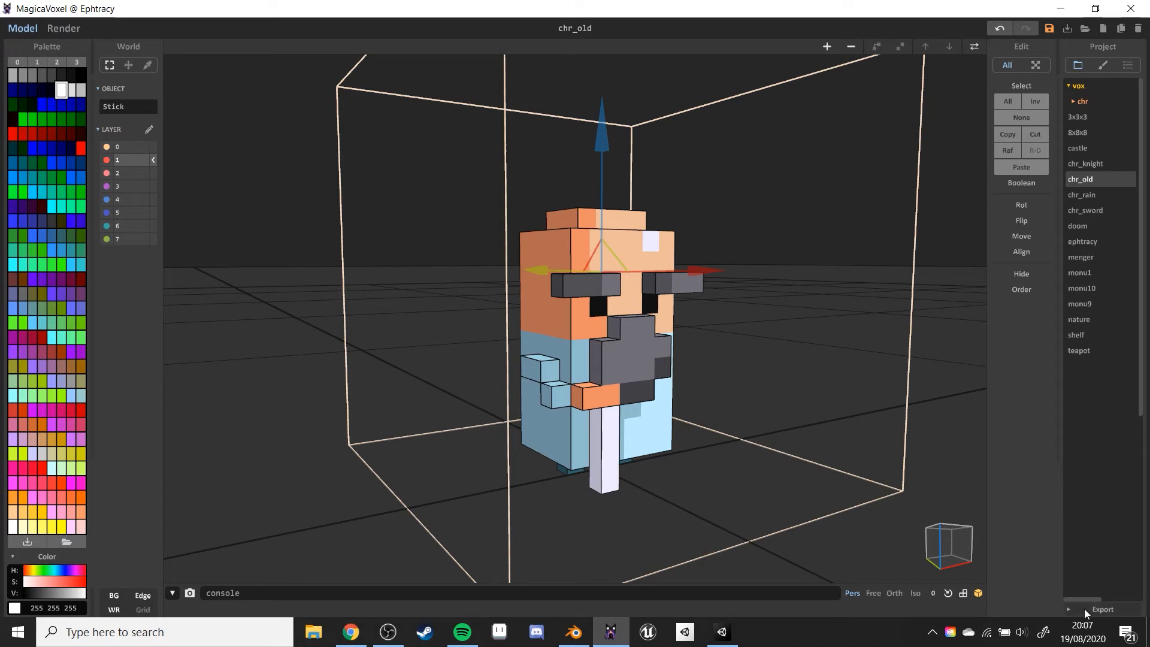
- Show the imported OldMan and Stick in Blender with Material Preview shading
click(573, 631)
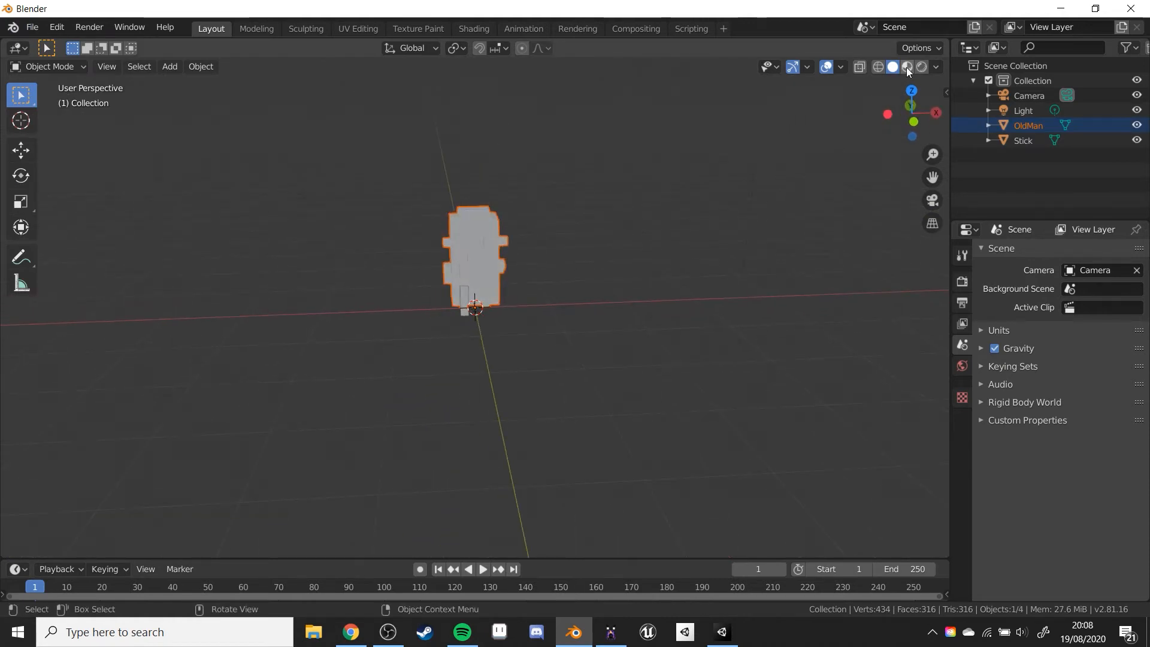
click(907, 66)
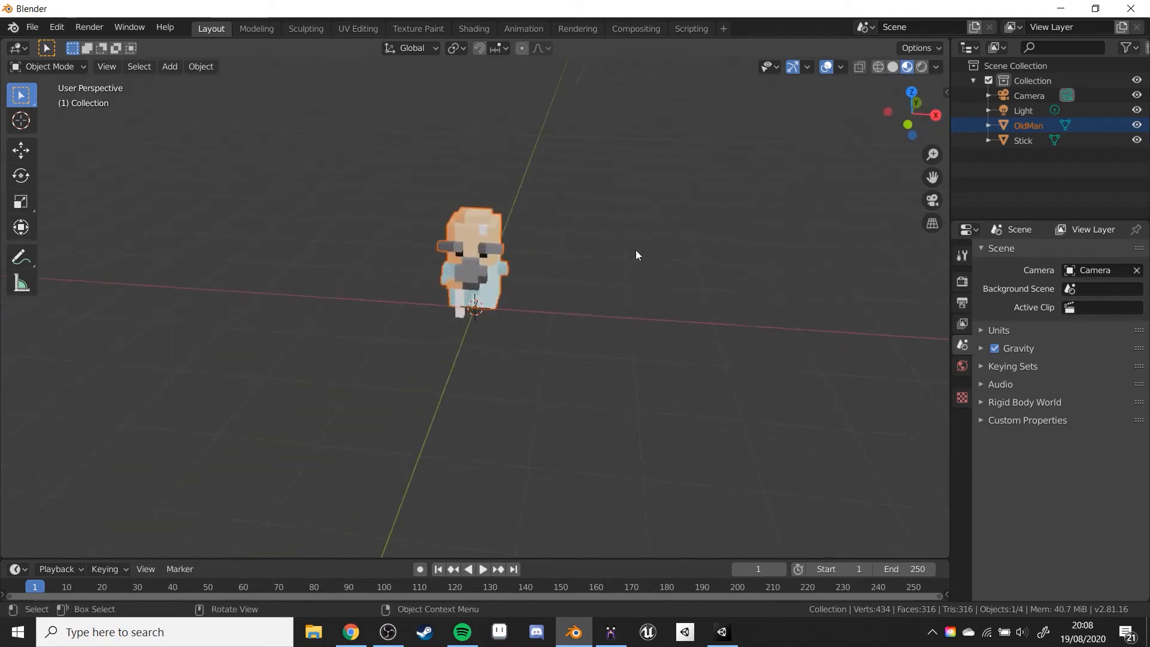
- Rename the palette materials to Man_Mat1 for OldMan and Stick_Mat1 for Stick via the Outliner
click(988, 125)
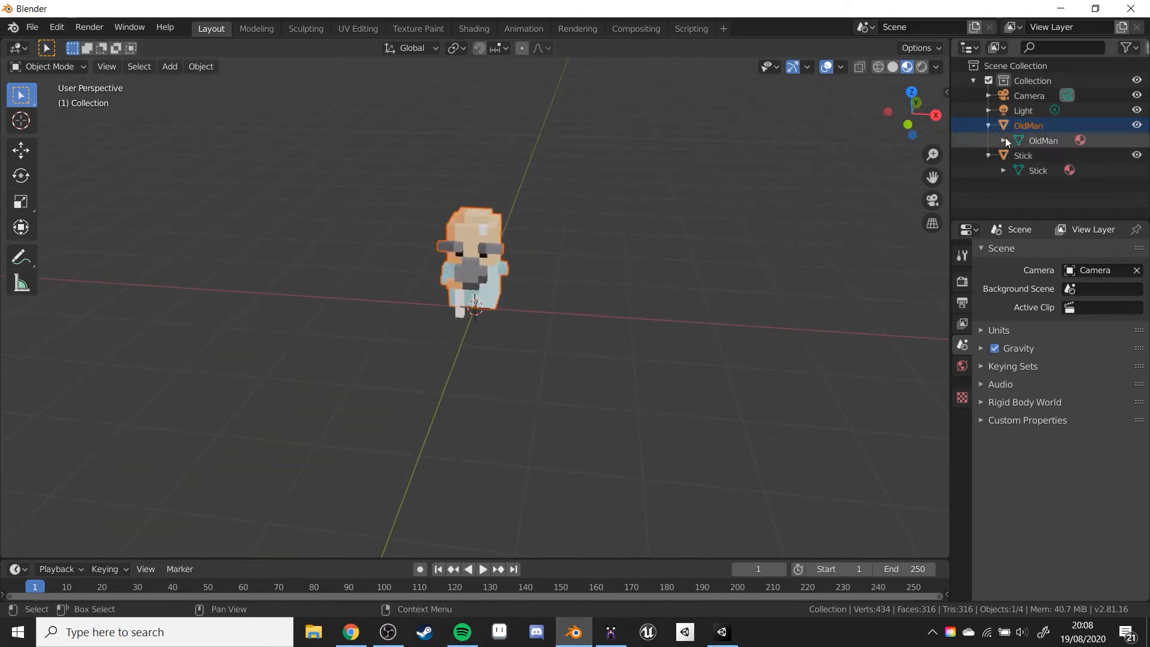
click(1004, 141)
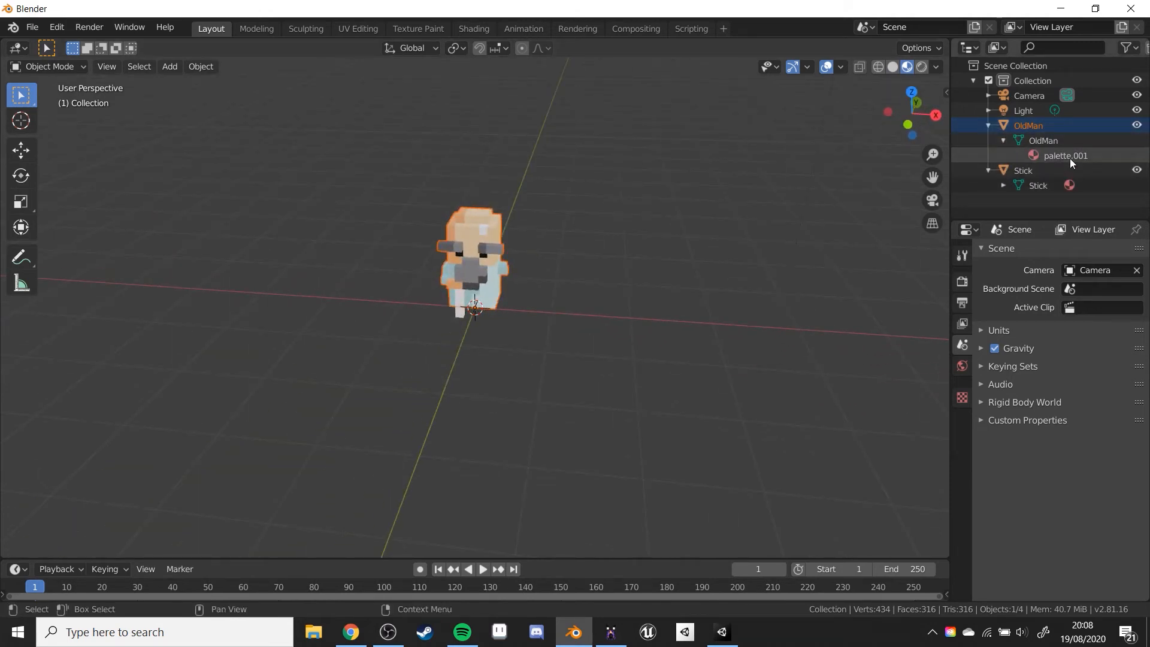
click(1037, 184)
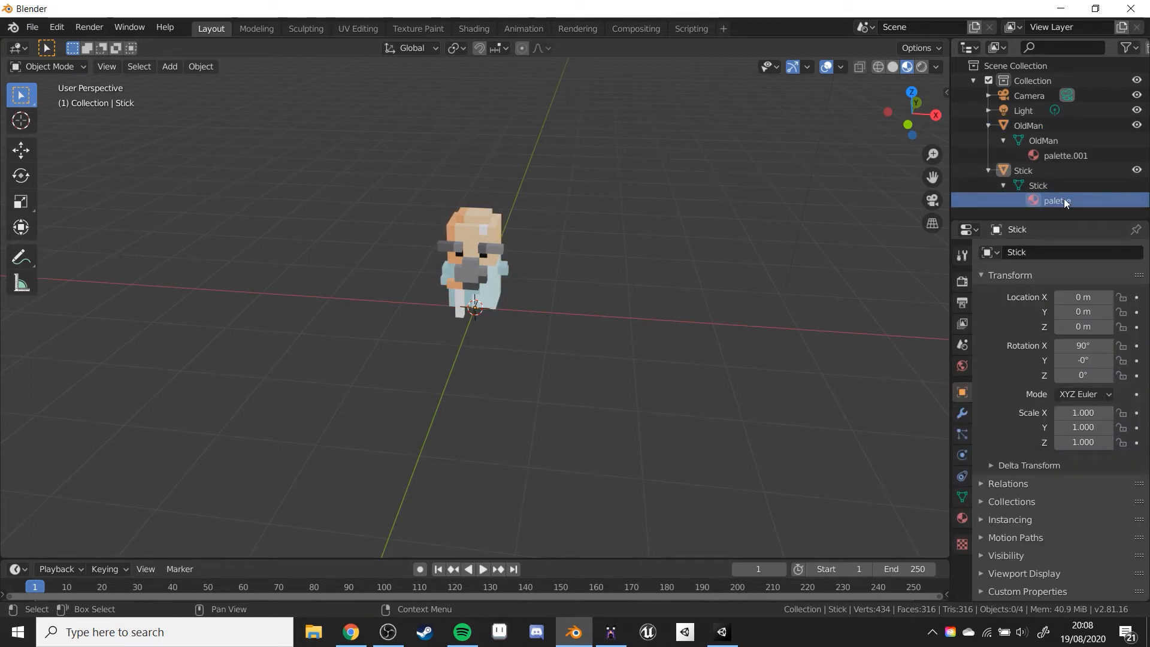
double_click(1056, 200)
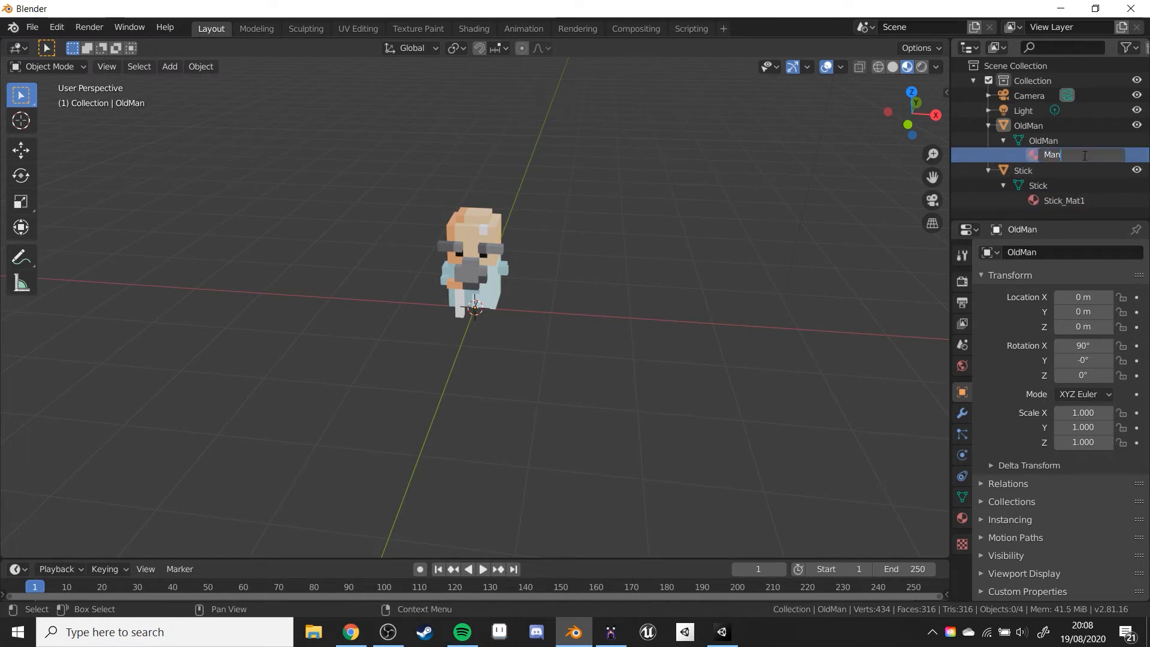
text(Man_Mat1)
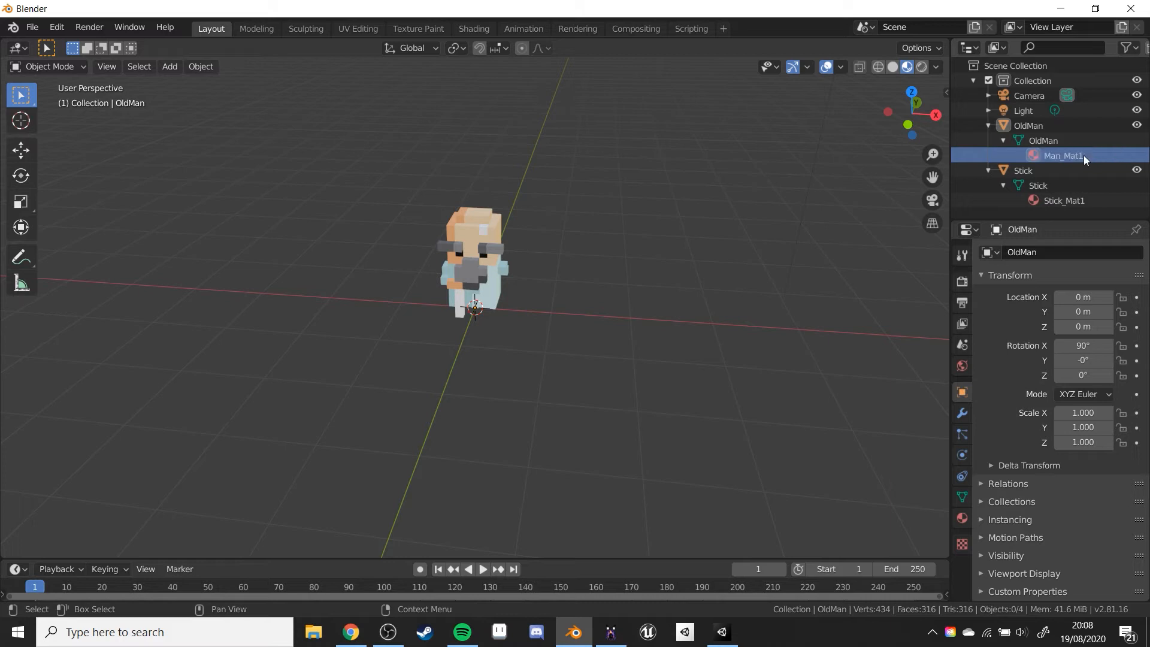
click(1023, 169)
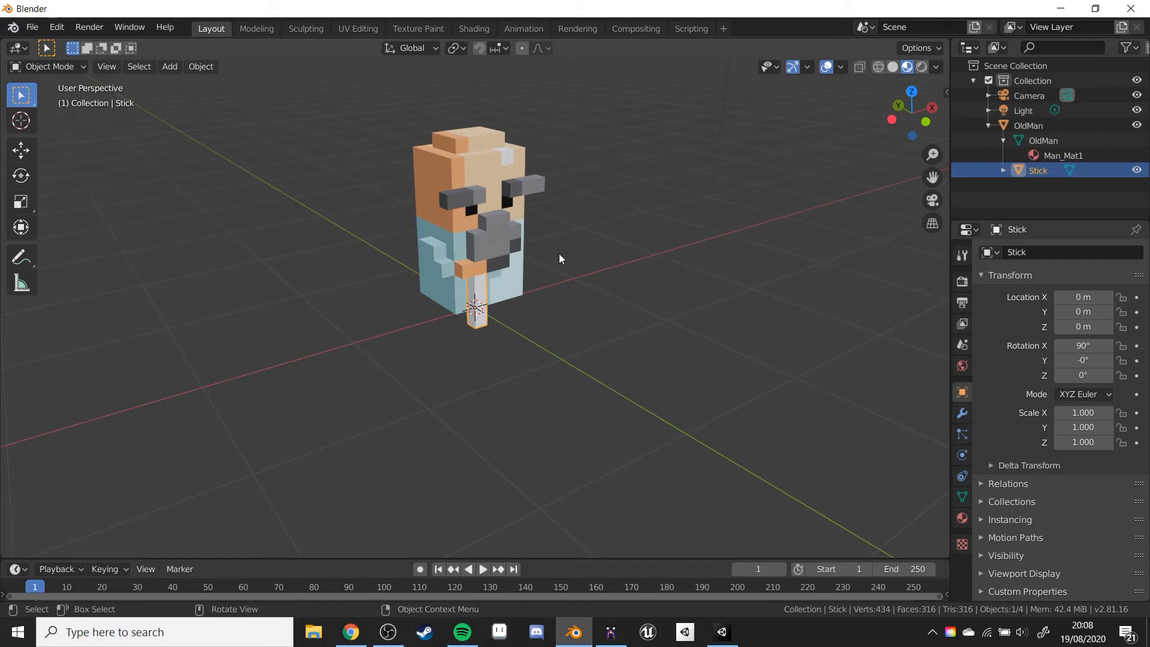
mouse_move(710, 342)
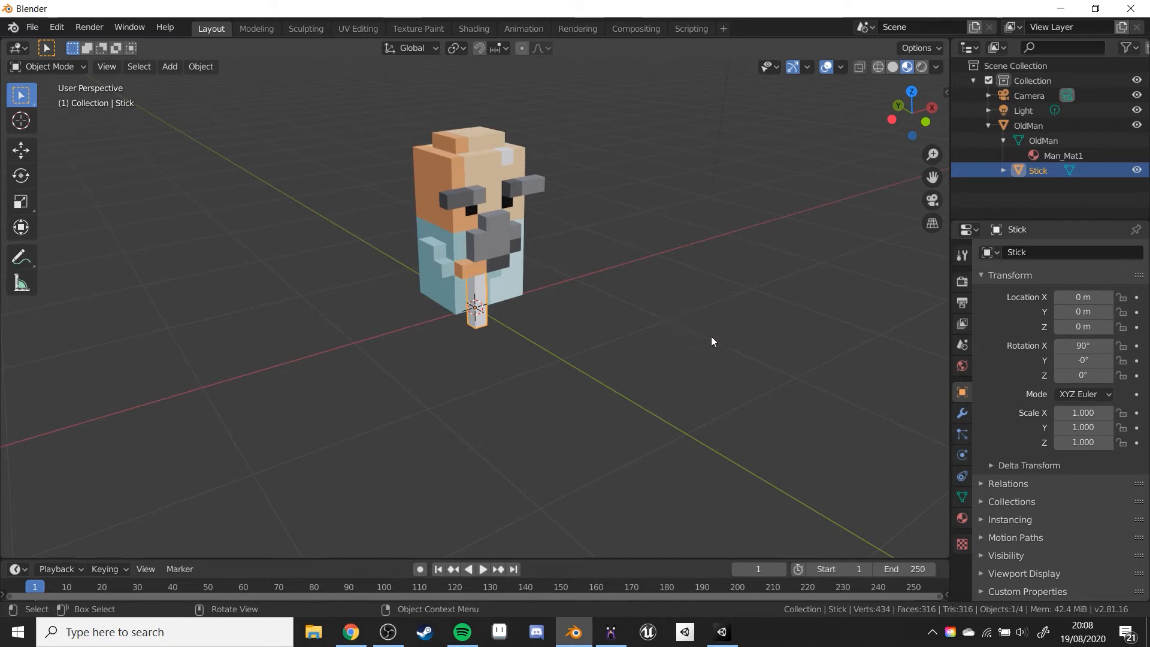
mouse_move(962, 519)
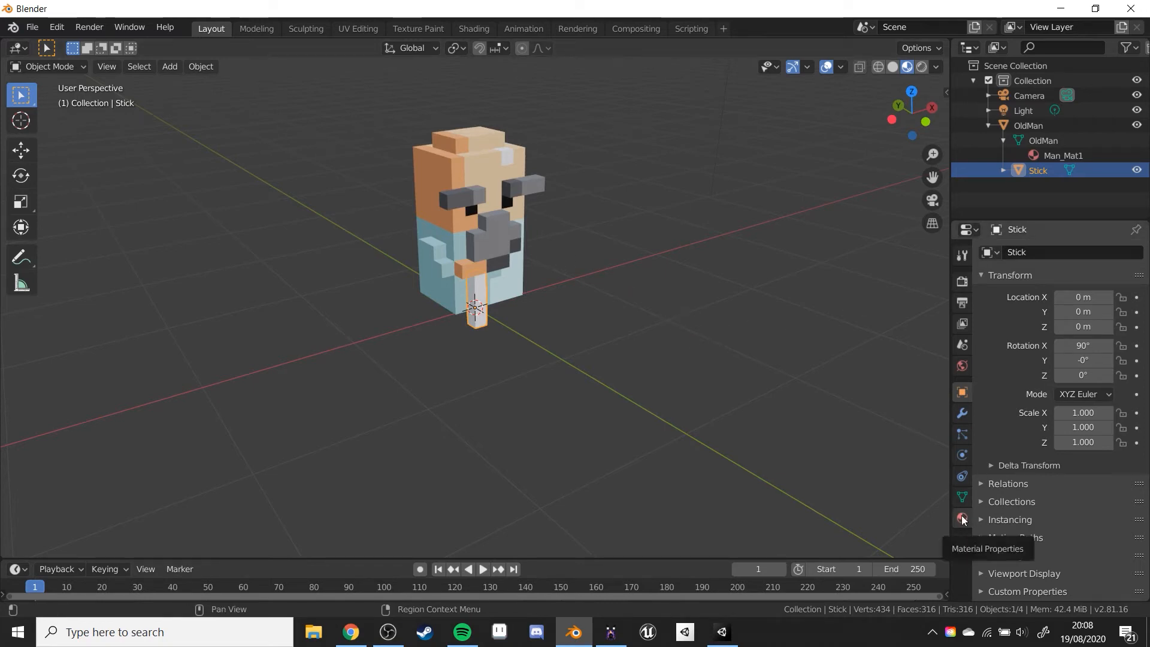
- Set the render engine to Cycles and show Stick_Mat1's surface settings
click(962, 517)
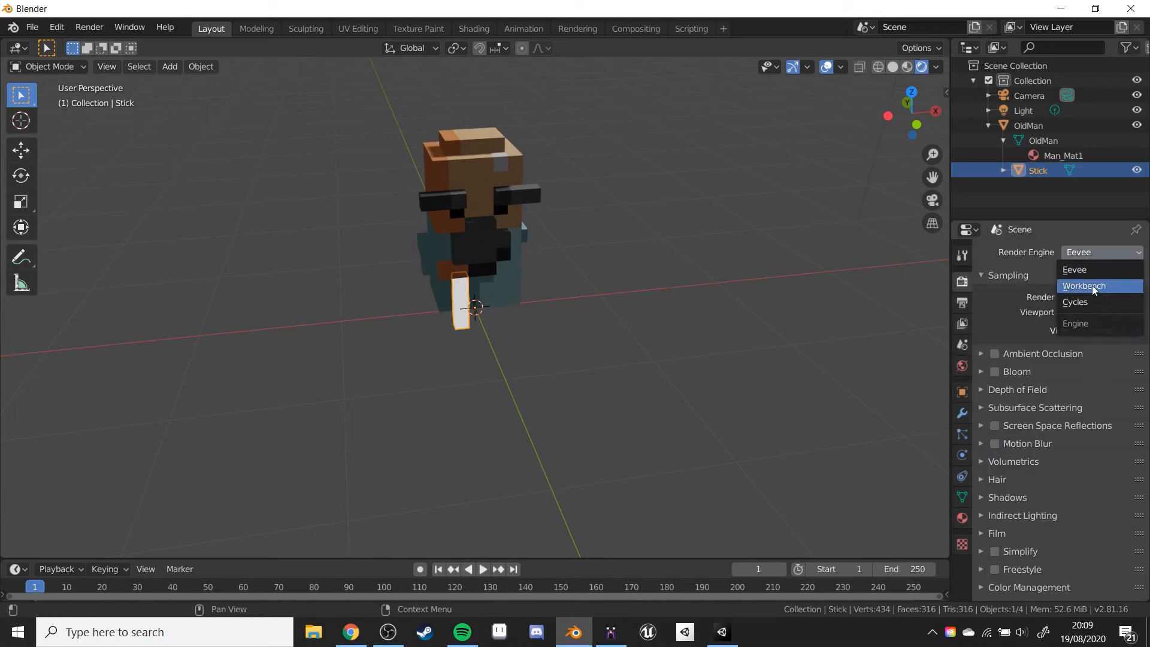
mouse_move(1088, 269)
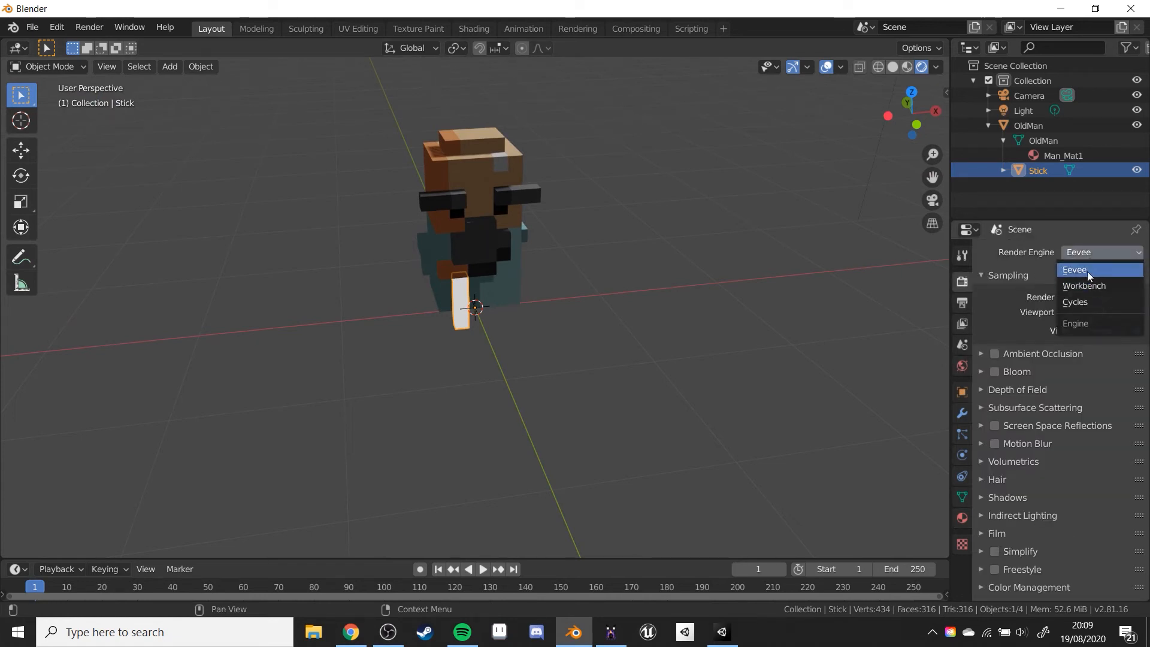
click(1076, 302)
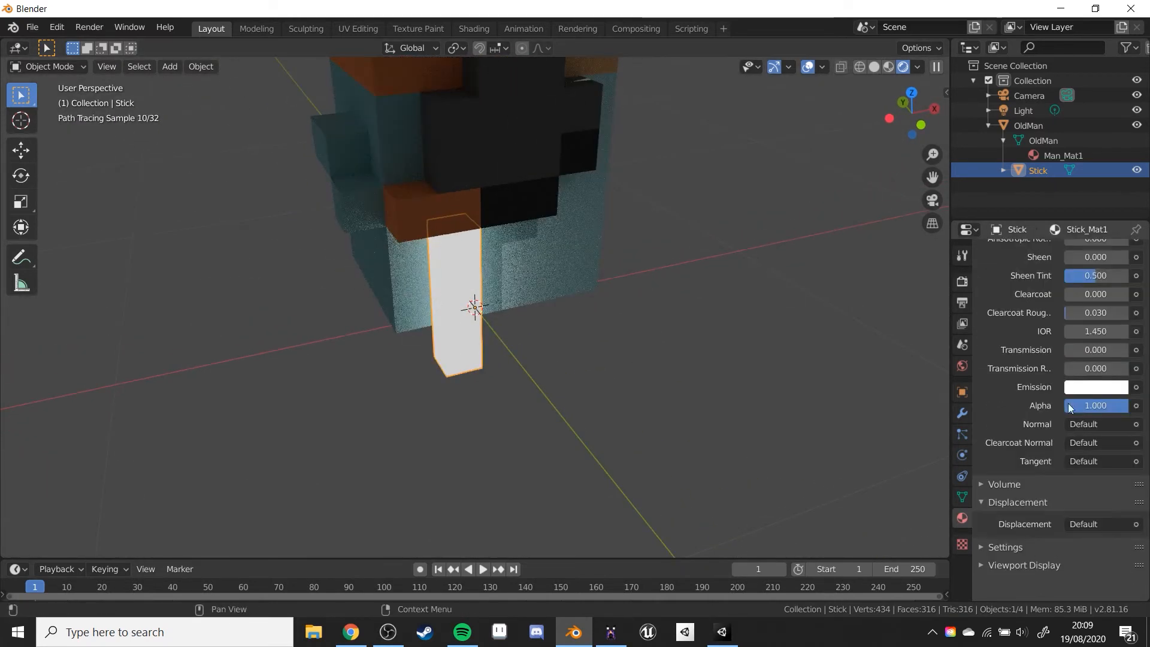
- Make Stick_Mat1's emission colour blue
click(1096, 387)
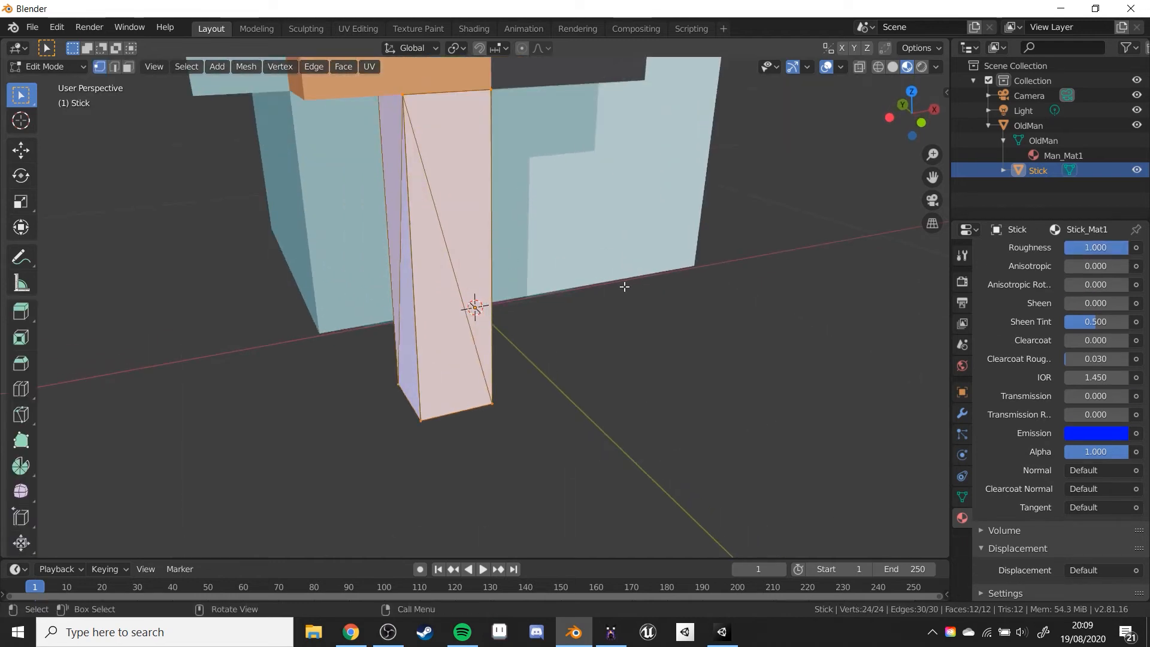
- Add a second Stick material named StickMat2, return to Object Mode and reselect Stick_Mat1
scroll(up, 3)
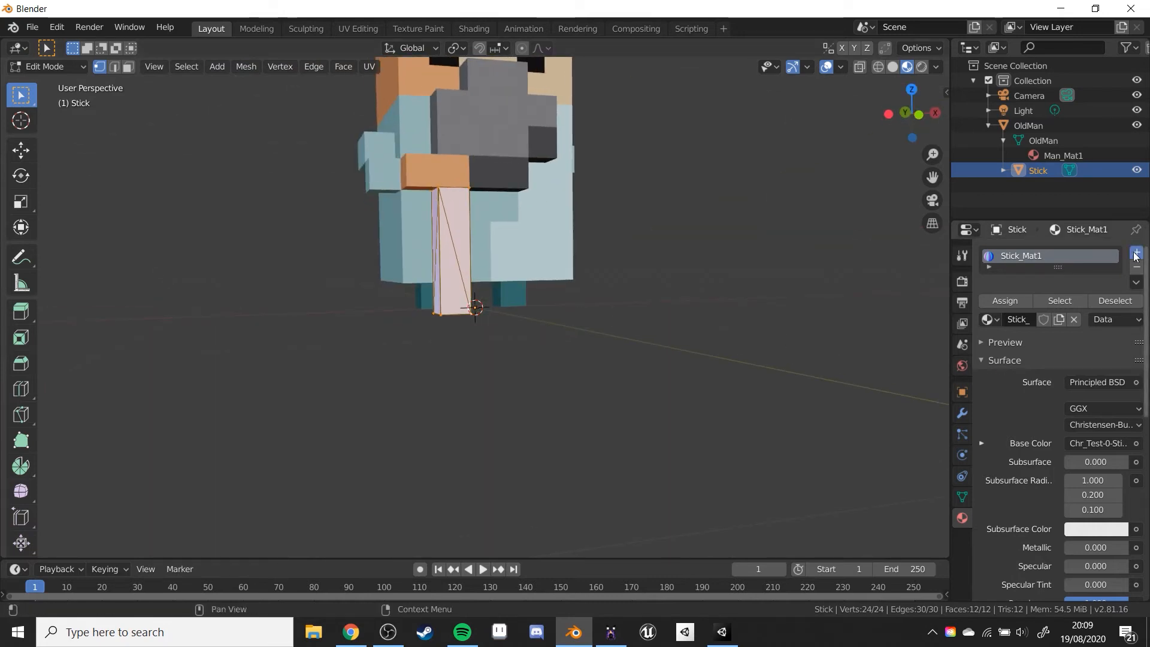
click(1136, 253)
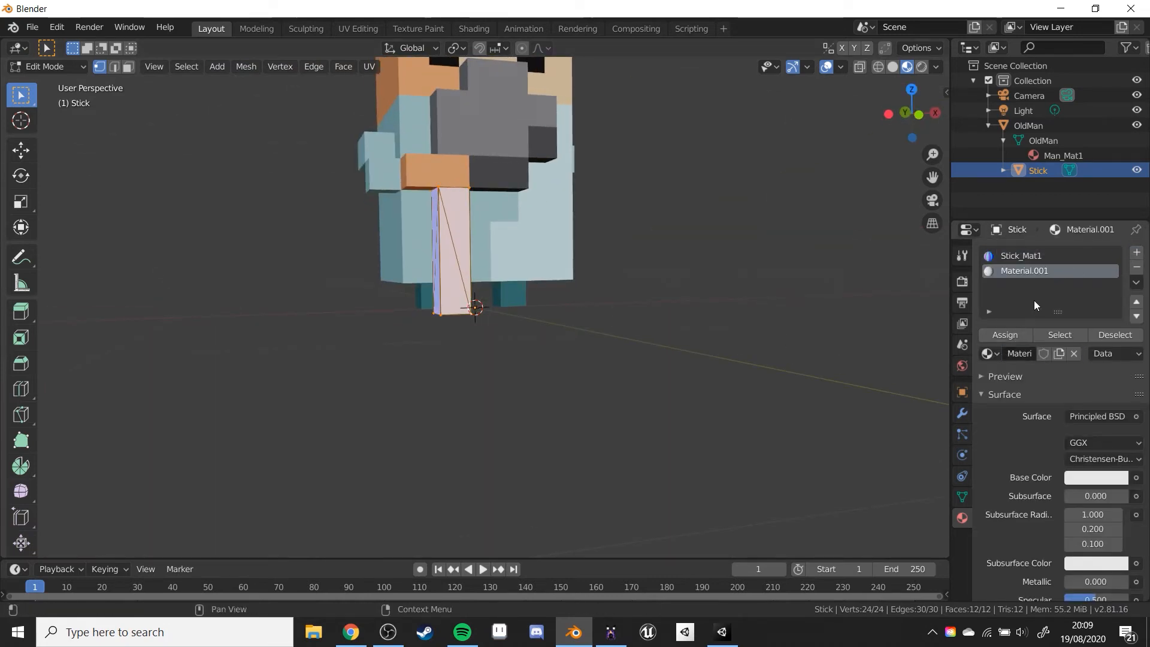
double_click(1025, 271)
text(StickMat2)
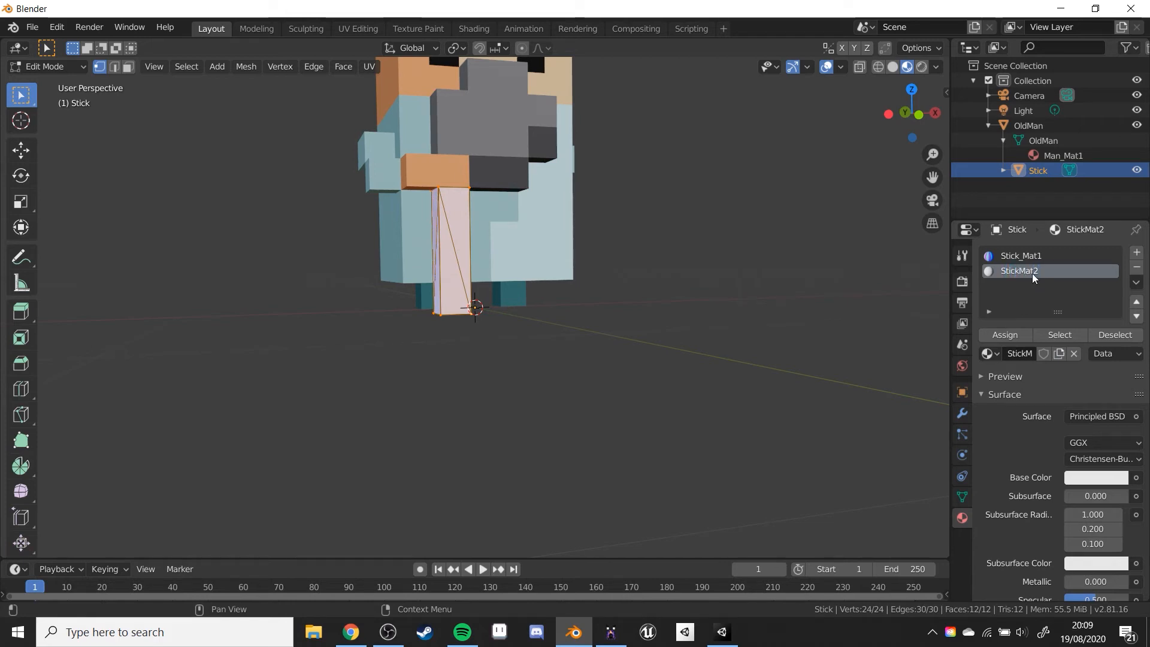
click(400, 247)
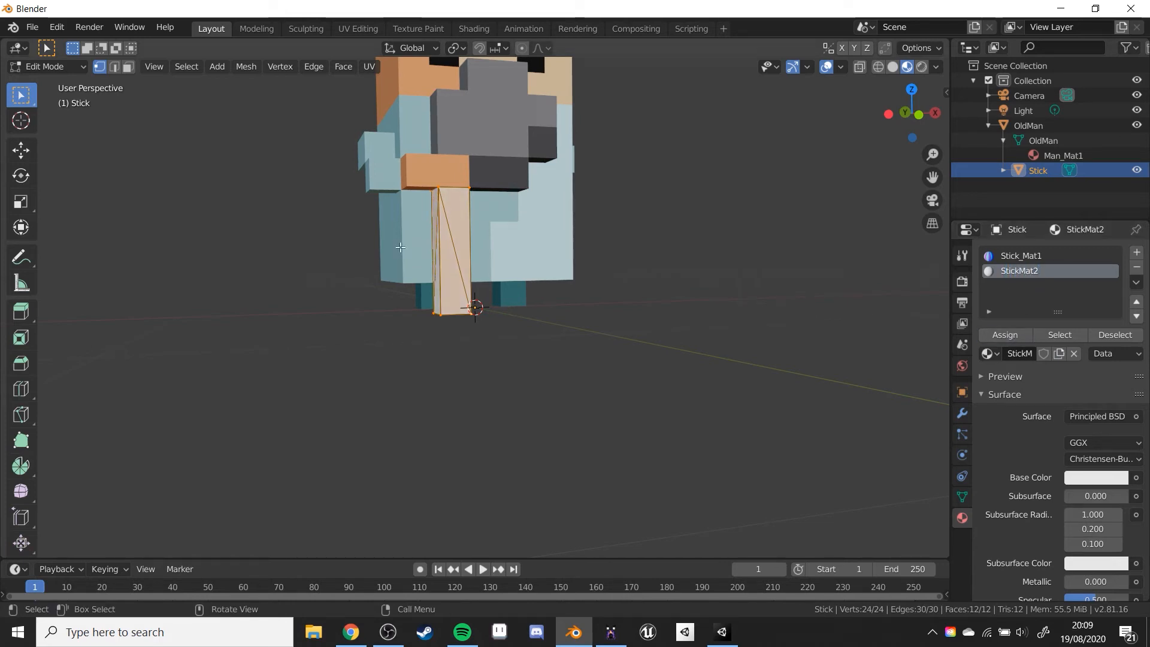
key(Tab)
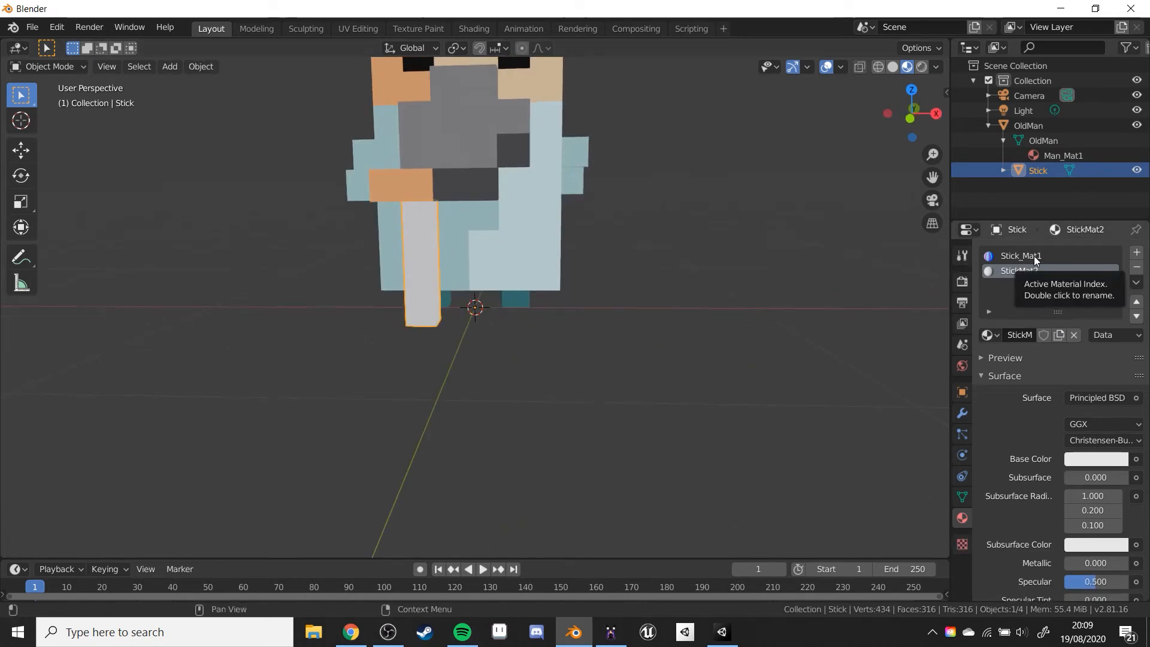
click(1020, 255)
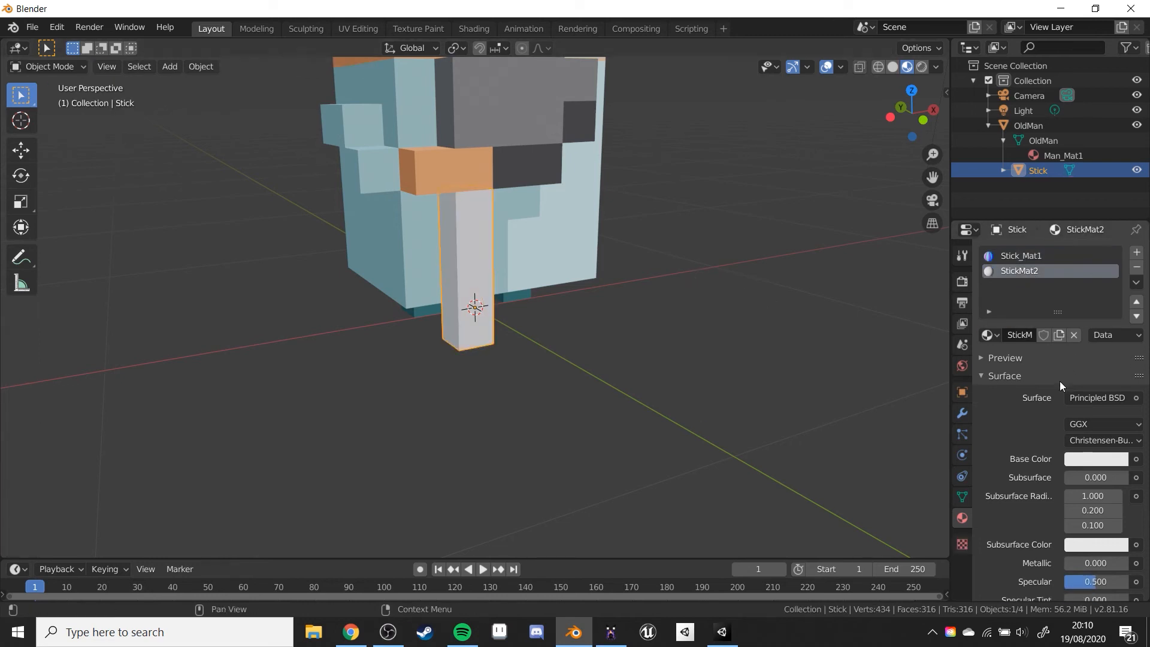
- Set StickMat2's emission colour to full-brightness white
scroll(down, 3)
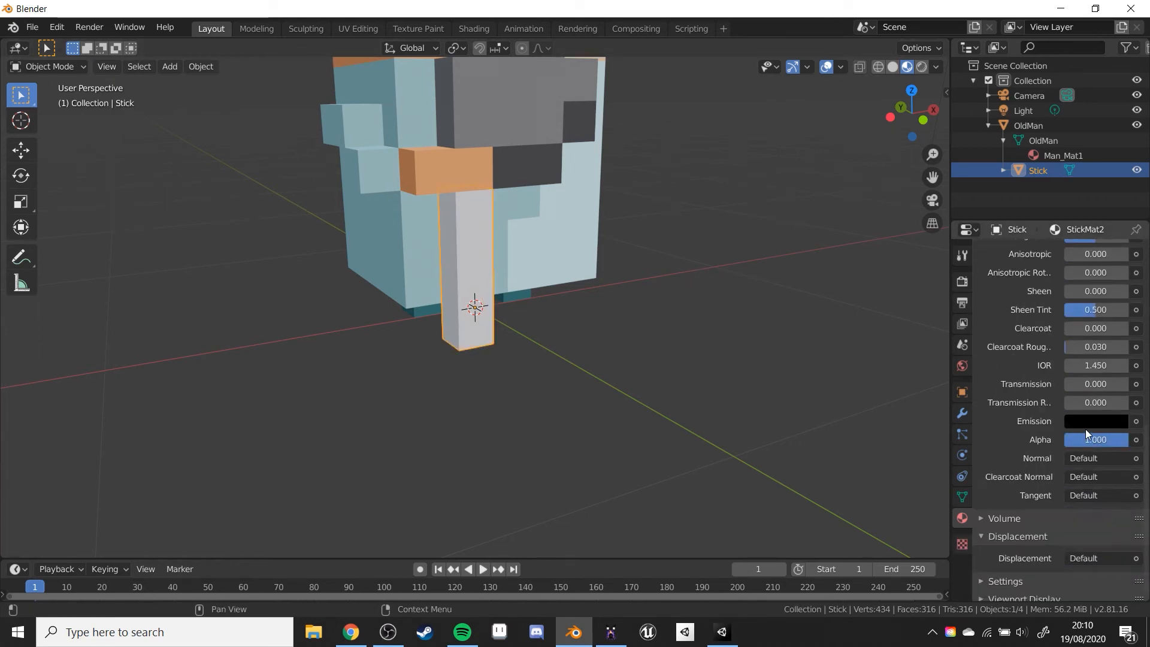
click(1094, 420)
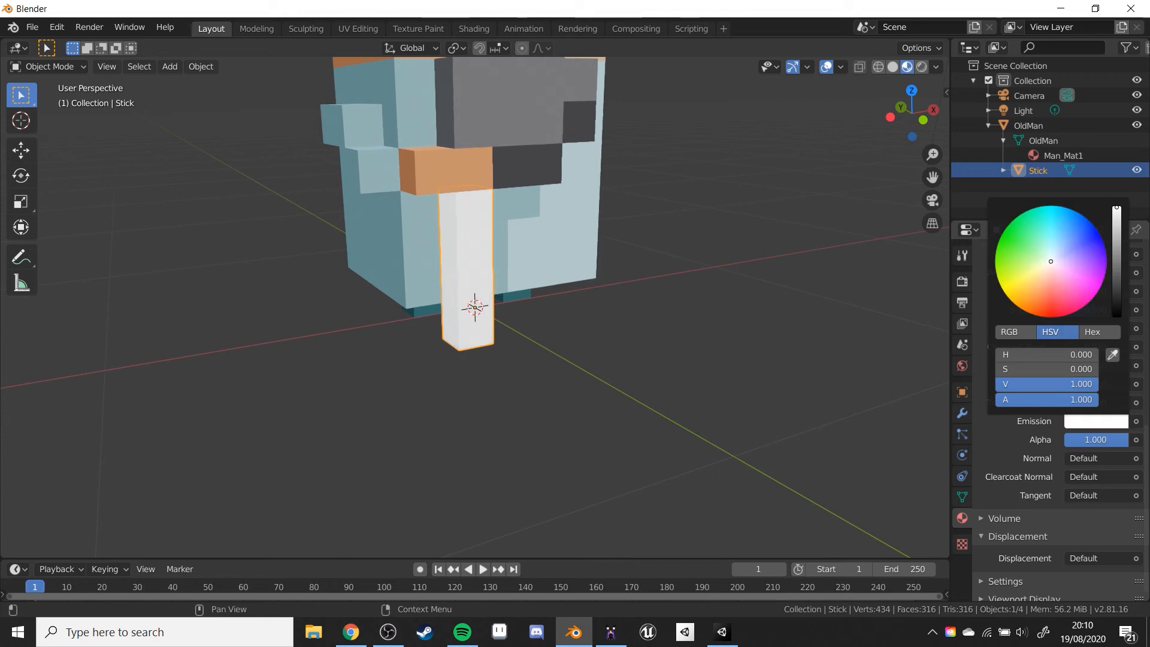
click(1049, 311)
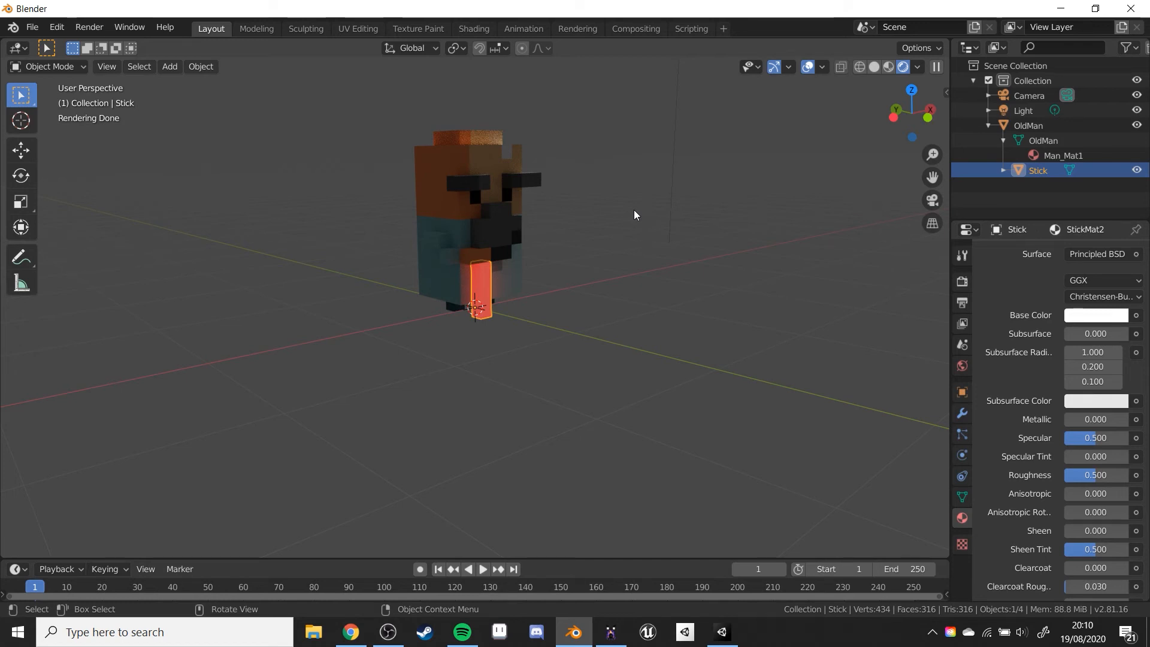
mouse_move(863, 271)
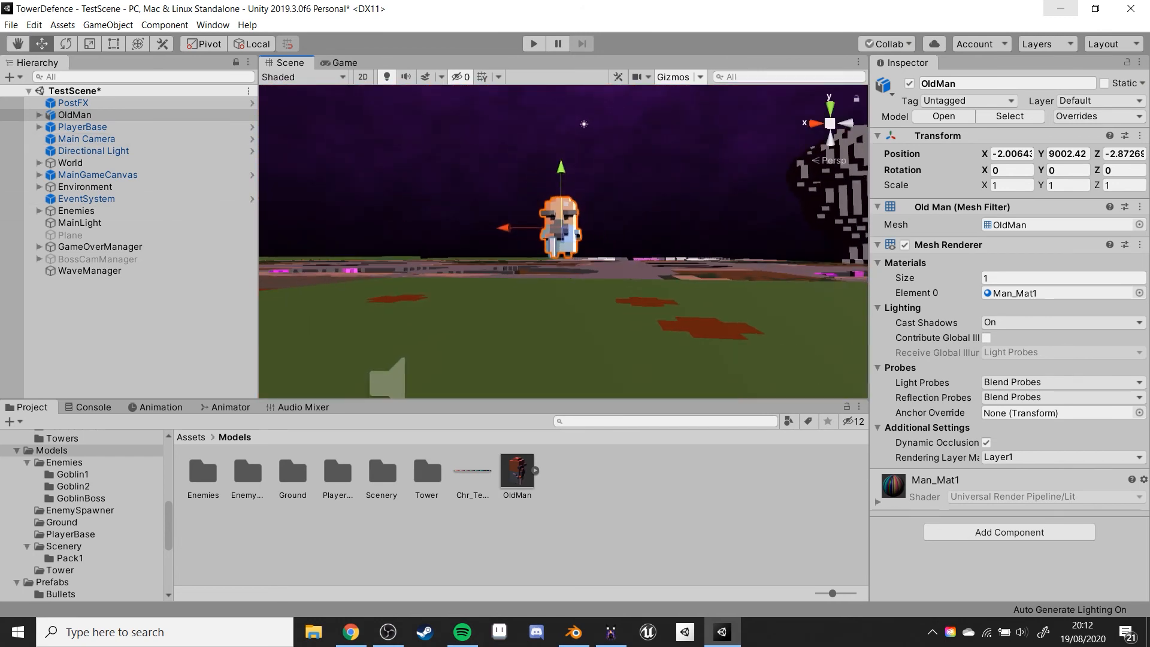
- Extract OldMan.fbx's embedded materials as Man_Mat1 and StickMat2 assets and inspect them
click(516, 471)
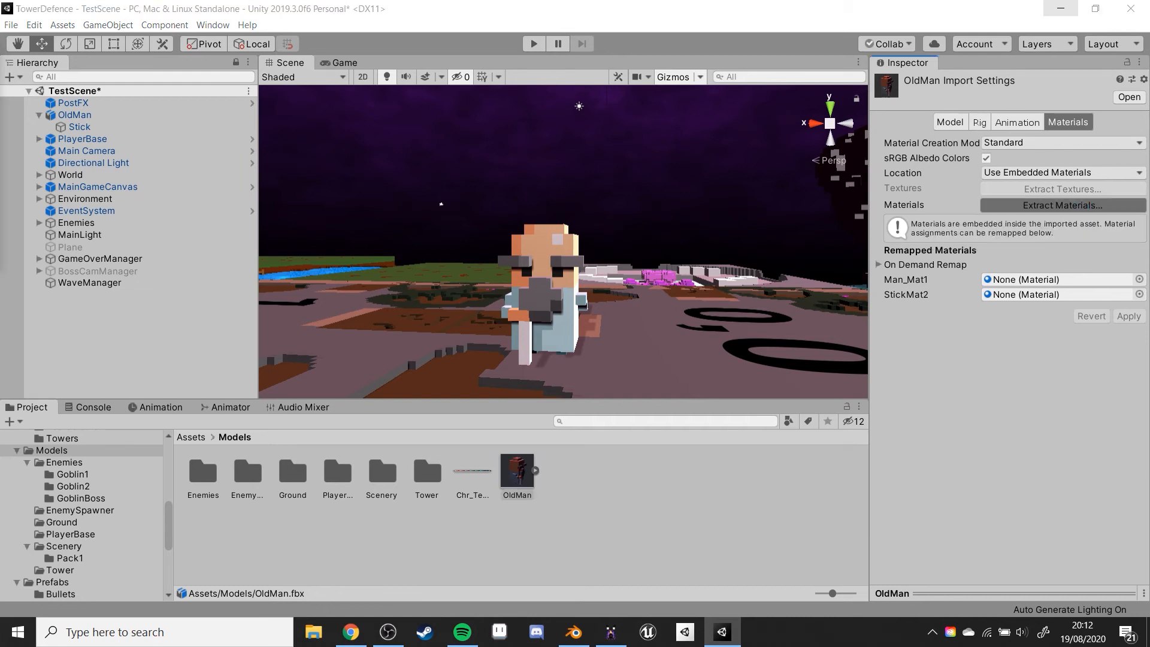
click(1060, 205)
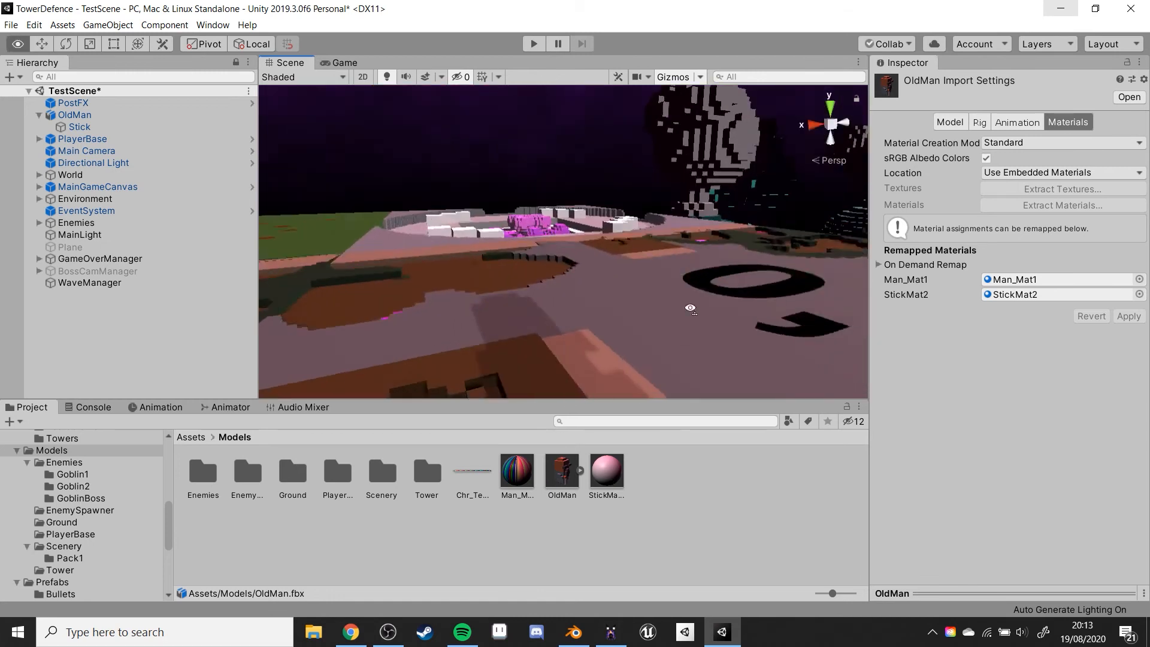
click(515, 470)
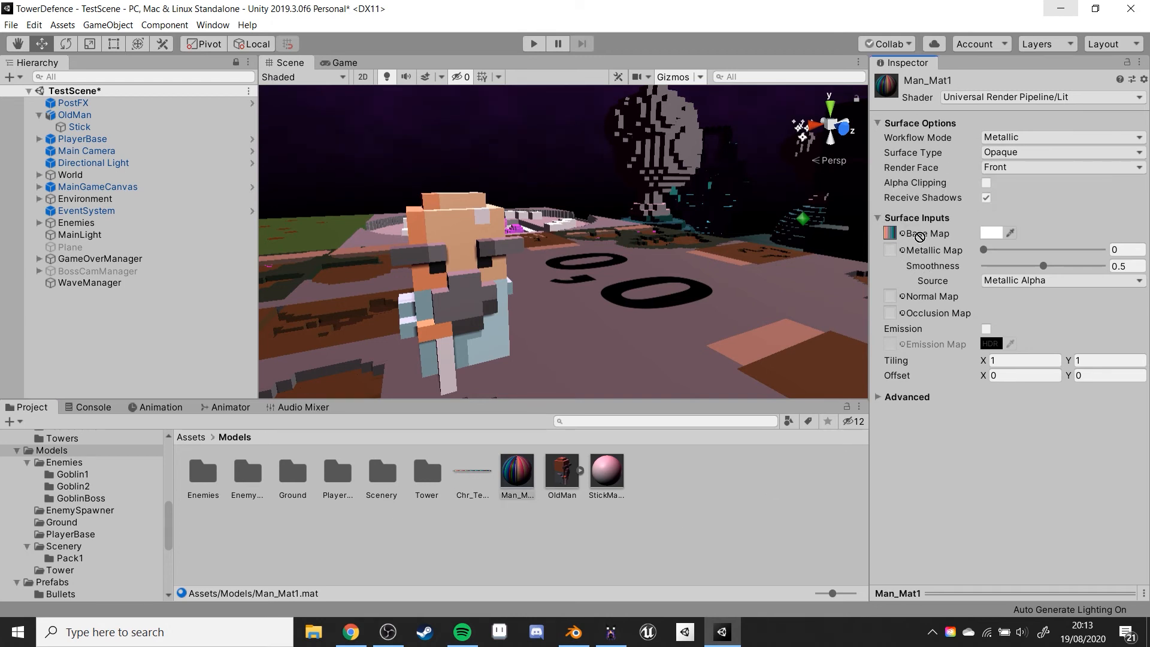
click(606, 471)
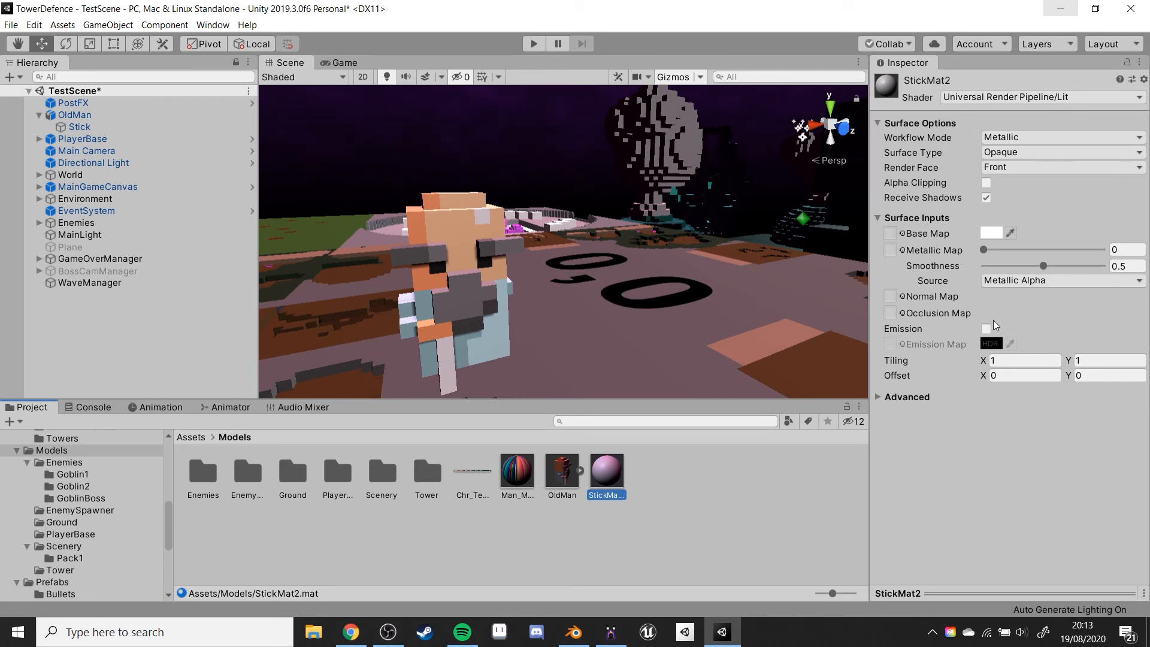
- Enable emission on StickMat2 with an HDR red colour at intensity 10 and view the Game camera
click(985, 329)
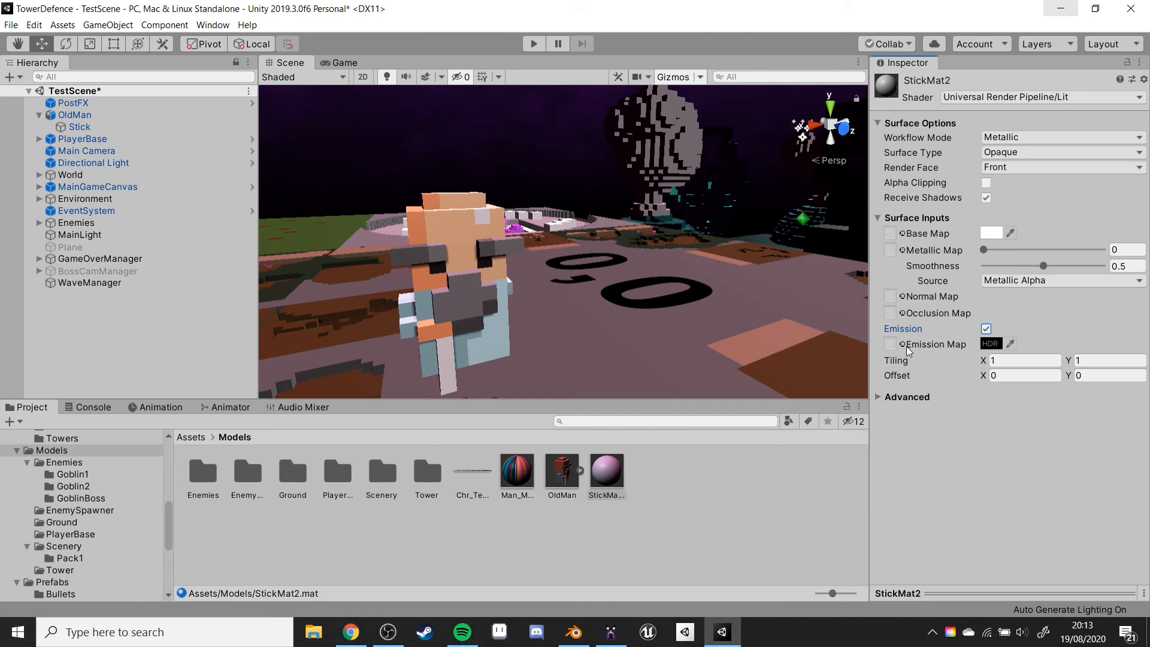
click(990, 343)
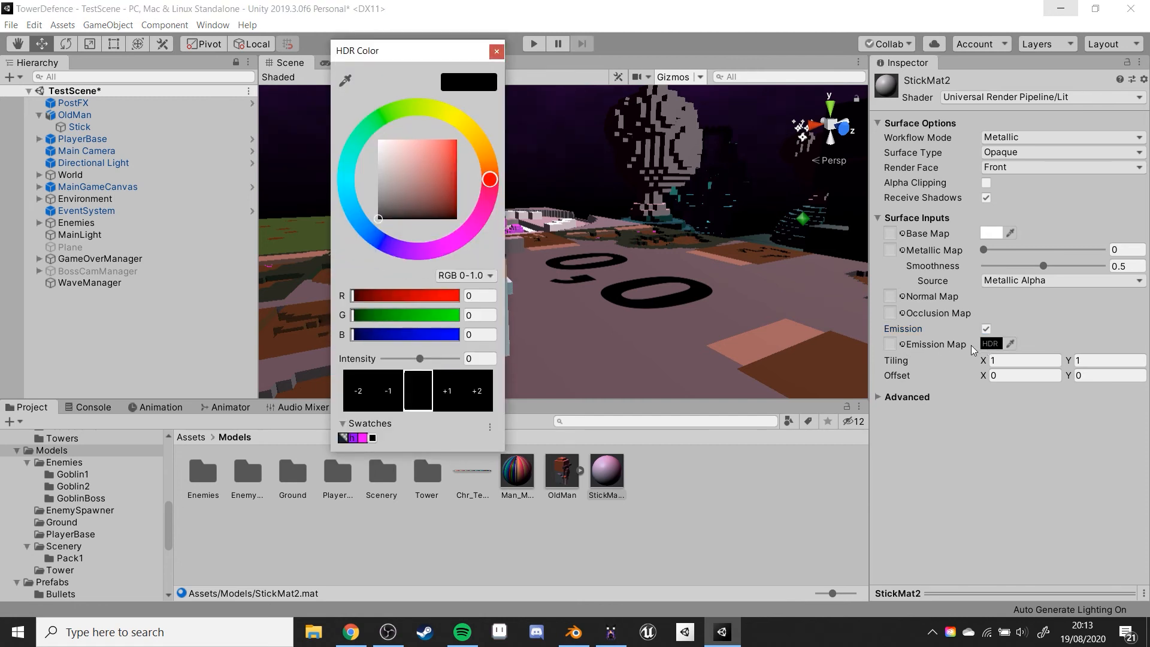
mouse_move(473, 229)
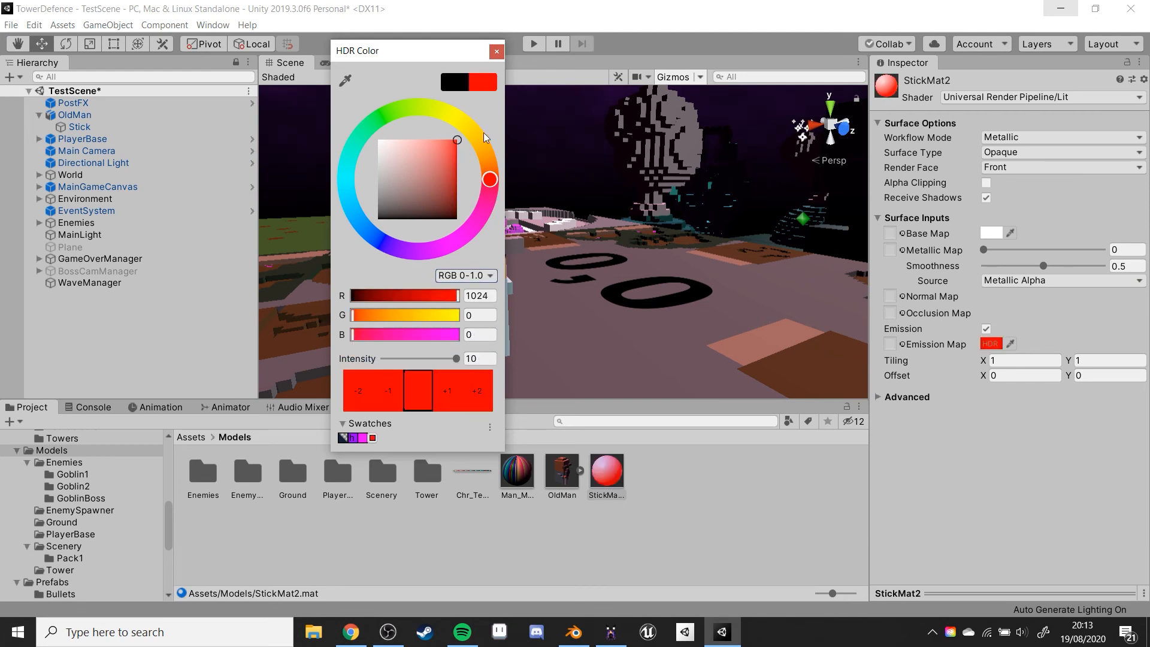
click(496, 50)
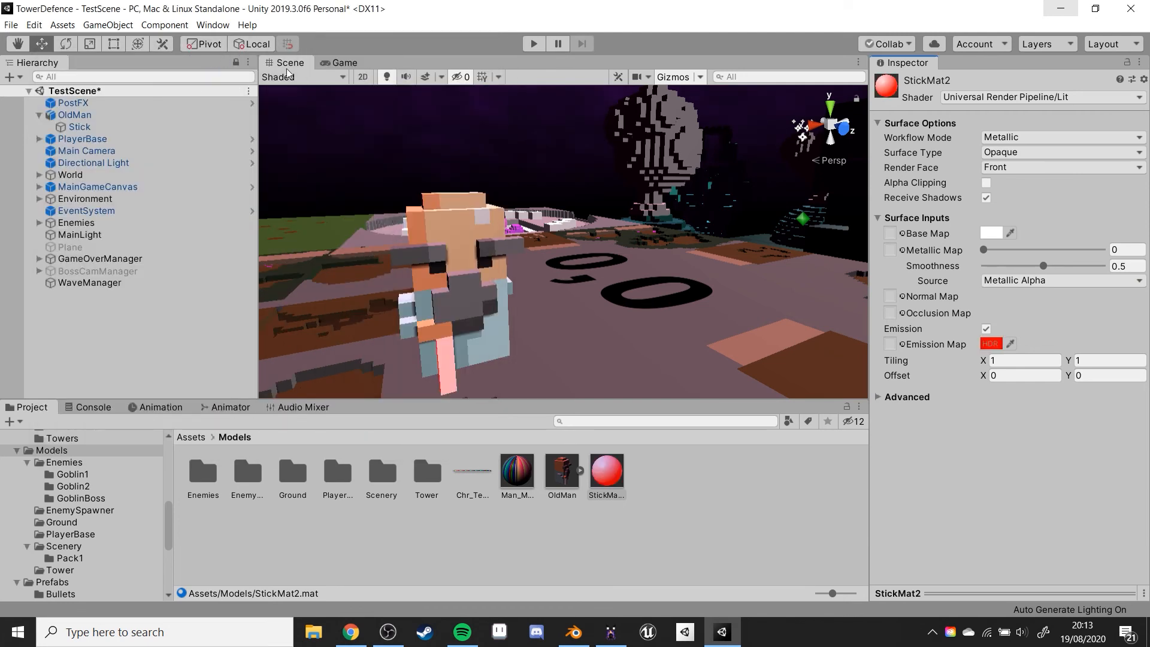
click(342, 62)
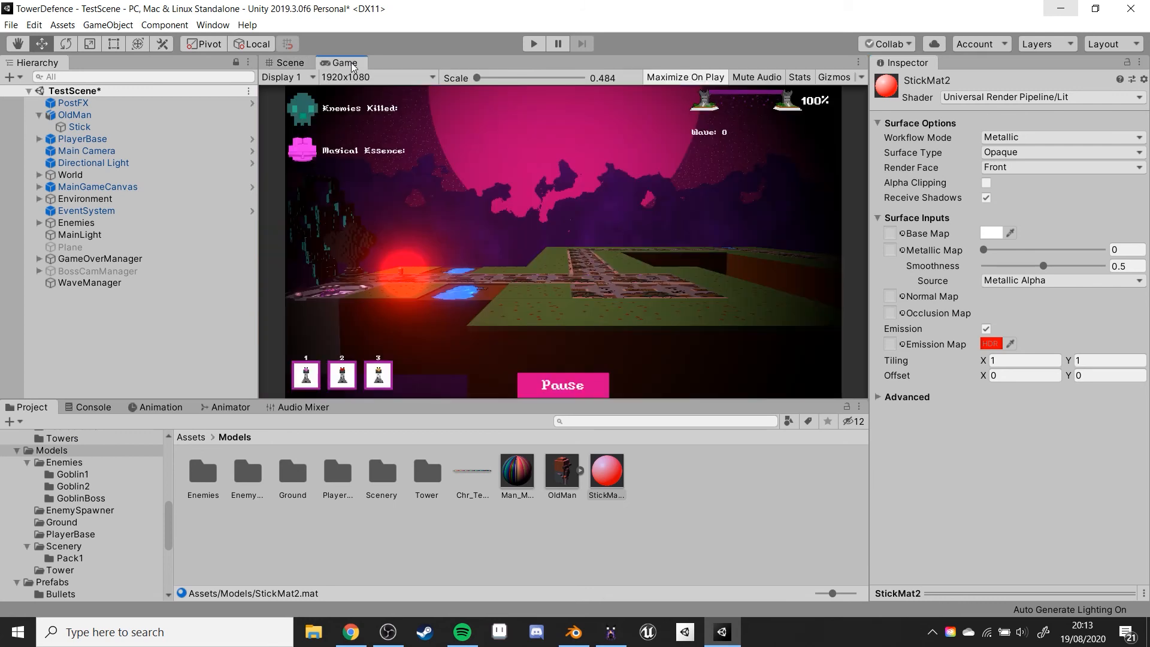
mouse_move(420, 263)
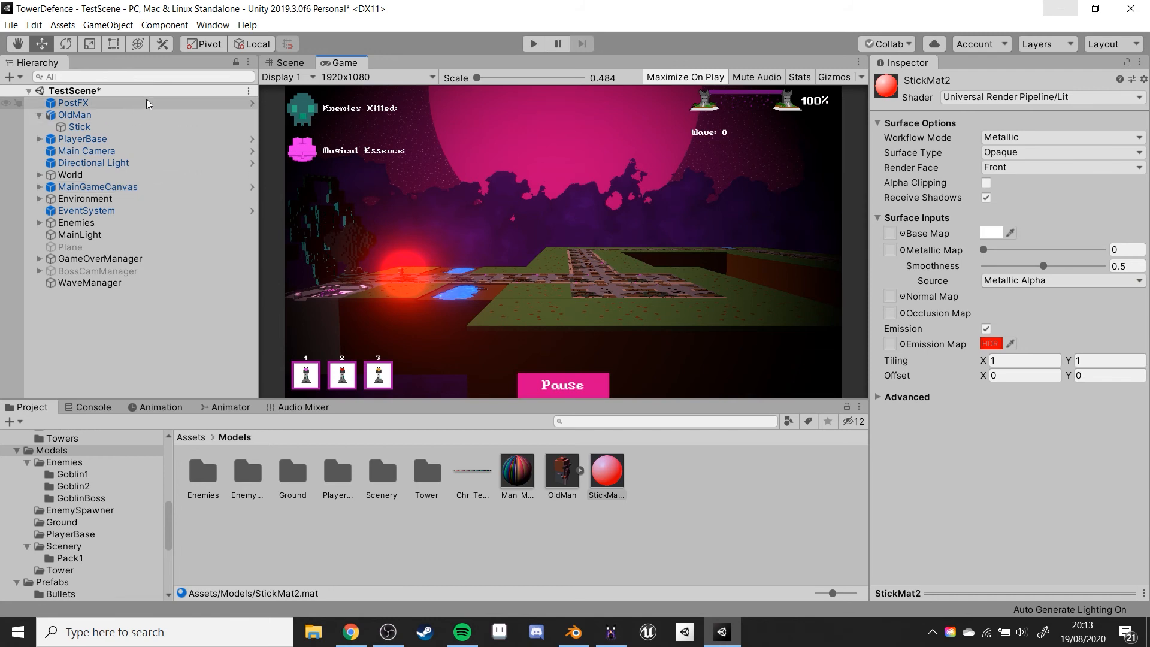
- Set PostFX Bloom Intensity to 15 and make StickMat2's HDR emission bright cyan-blue, then select OldMan
click(72, 103)
text(15)
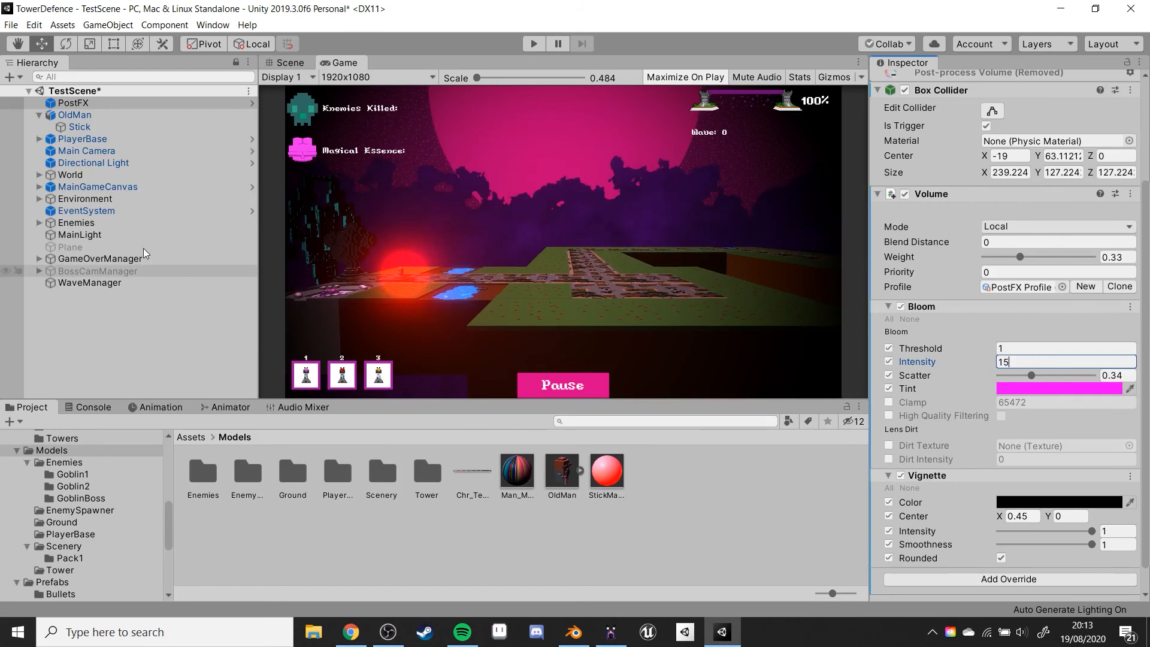
click(606, 470)
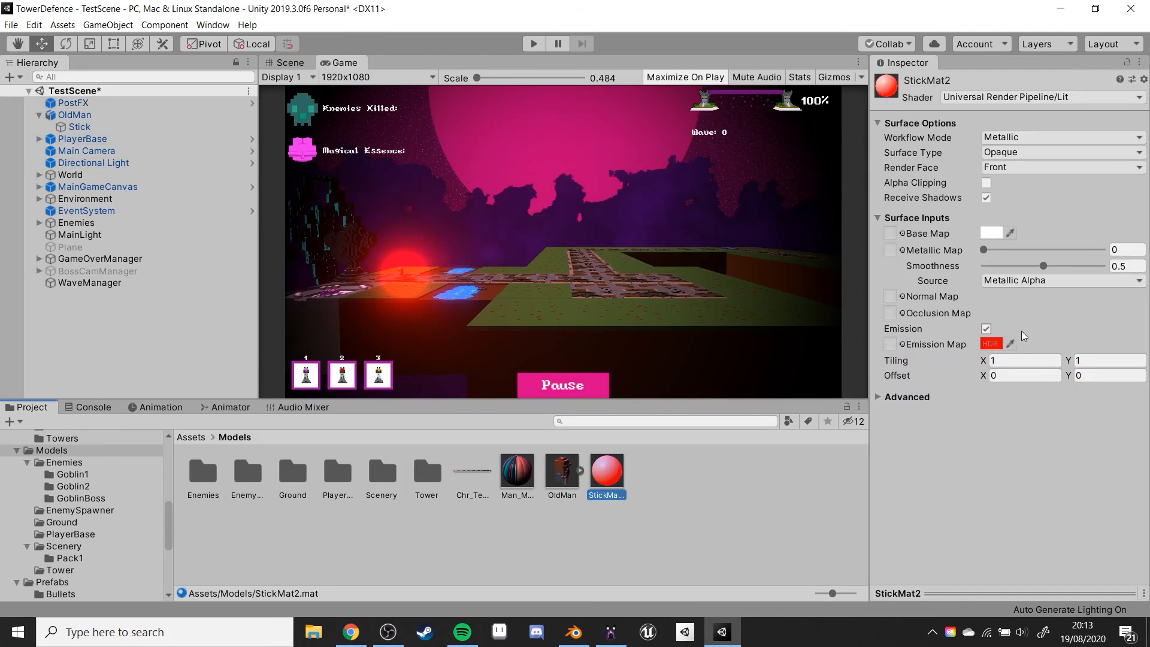
click(991, 344)
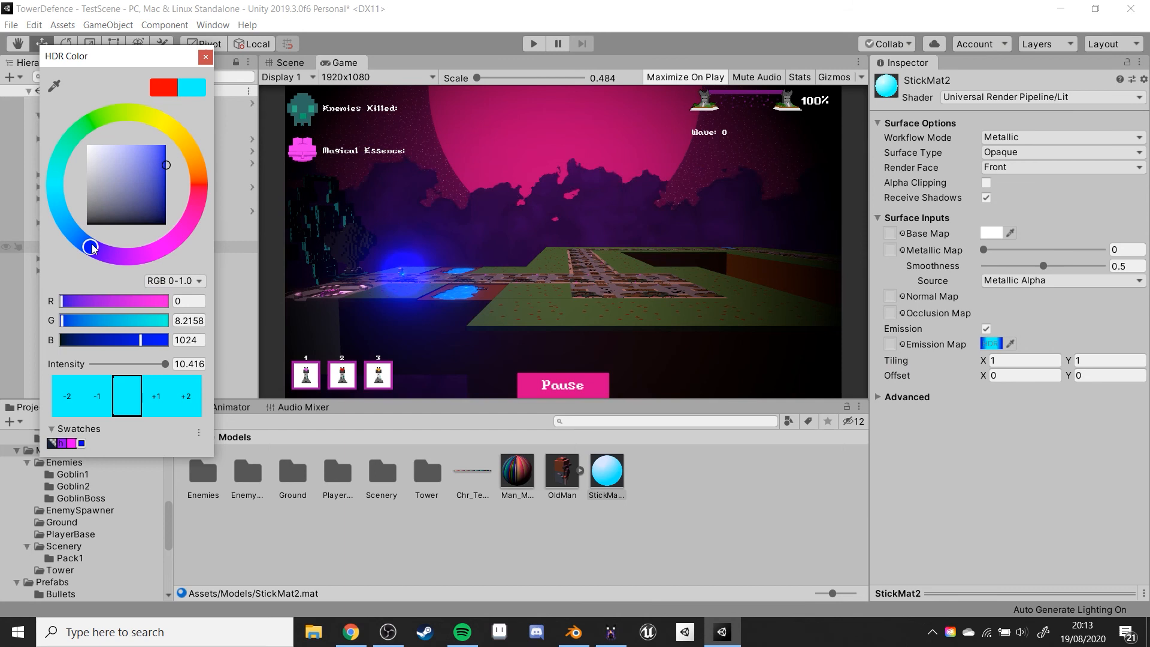
click(285, 63)
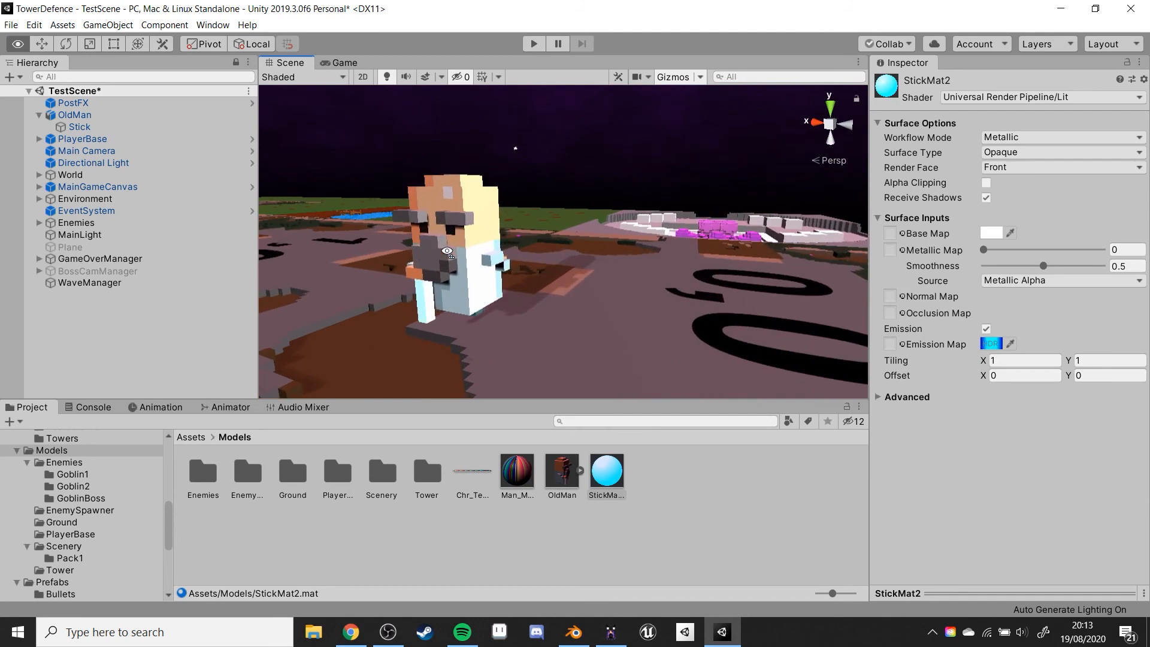
click(75, 115)
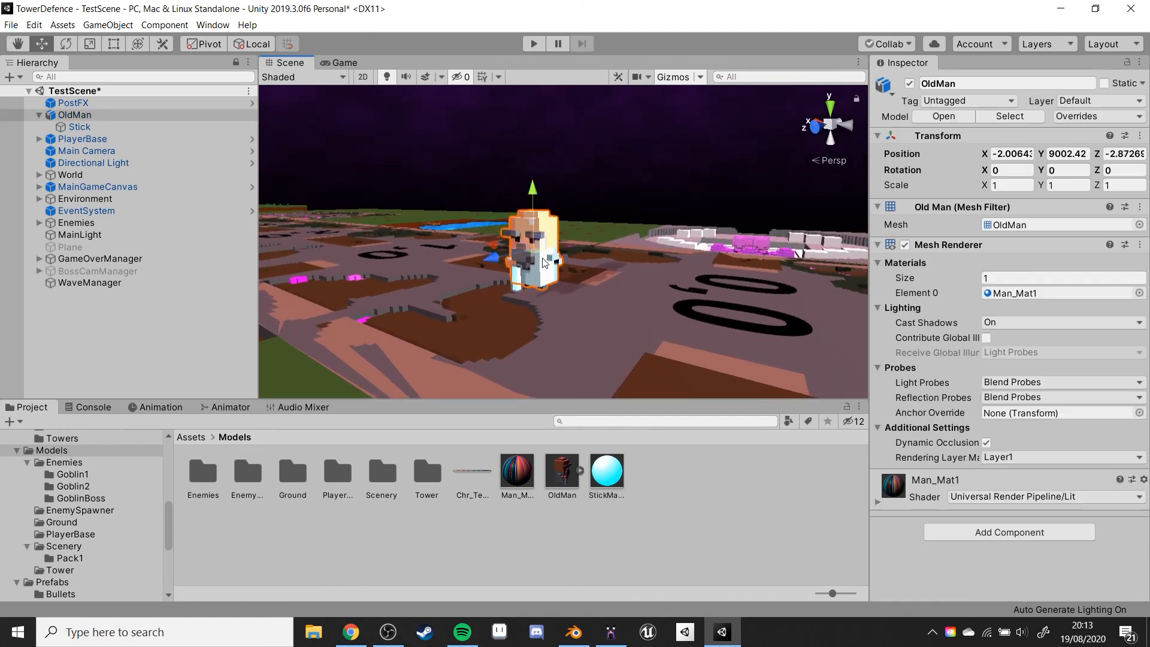
- Rotate OldMan to about -184° on Y and run a test play showing the blue-glowing stick
click(90, 43)
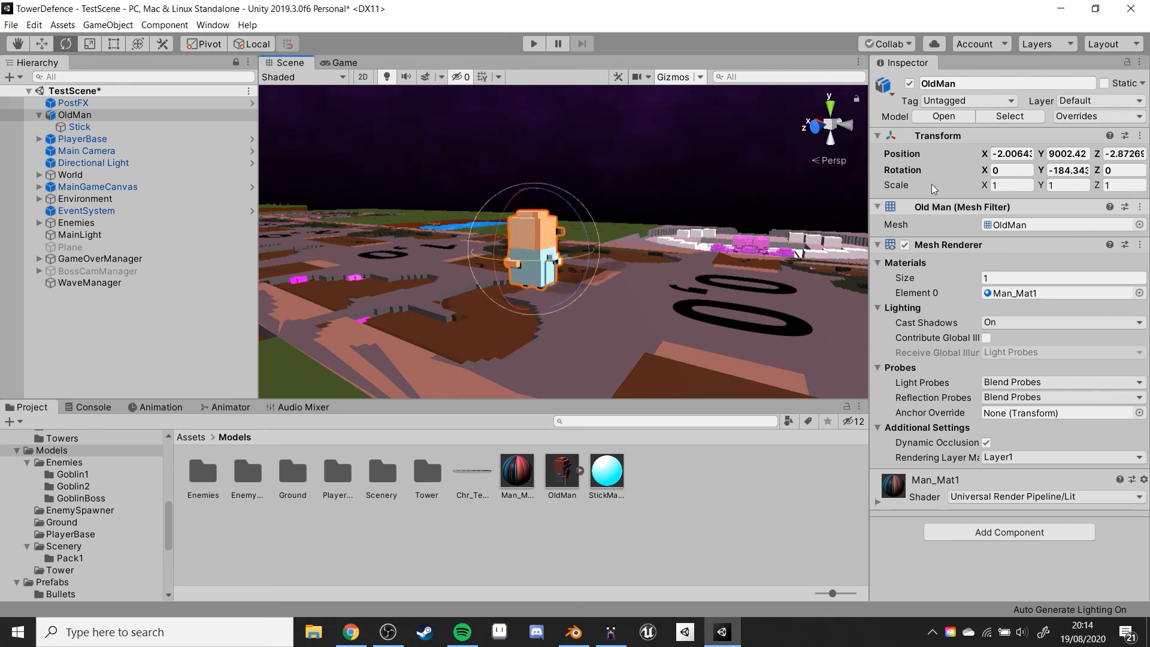
click(341, 63)
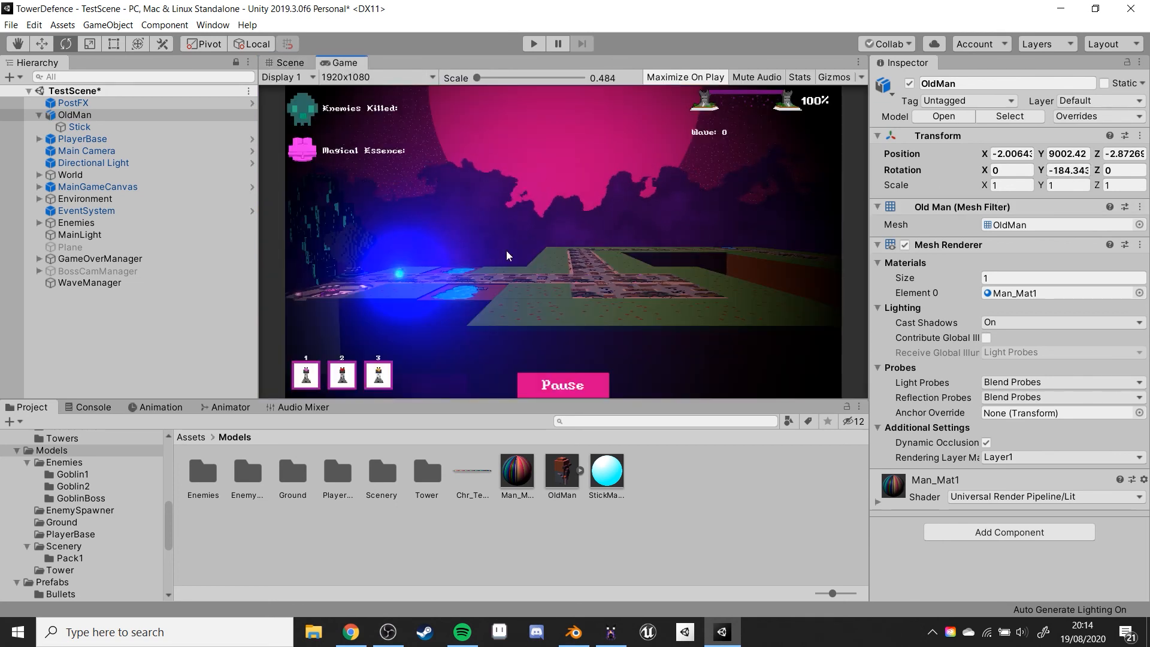
click(533, 43)
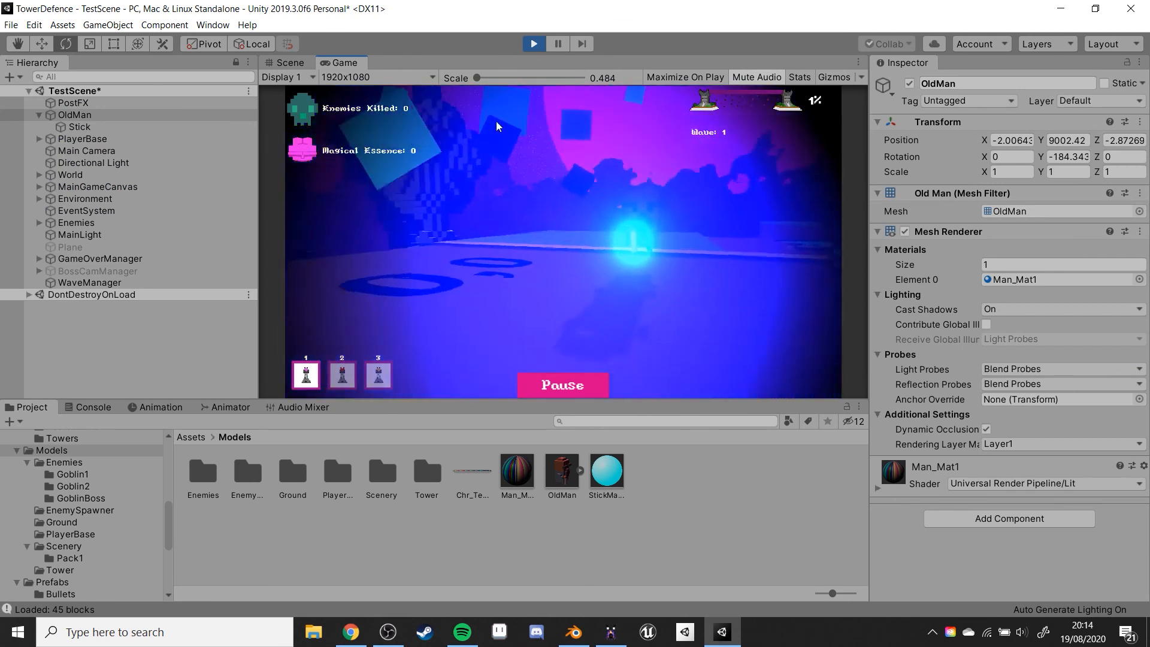
click(582, 43)
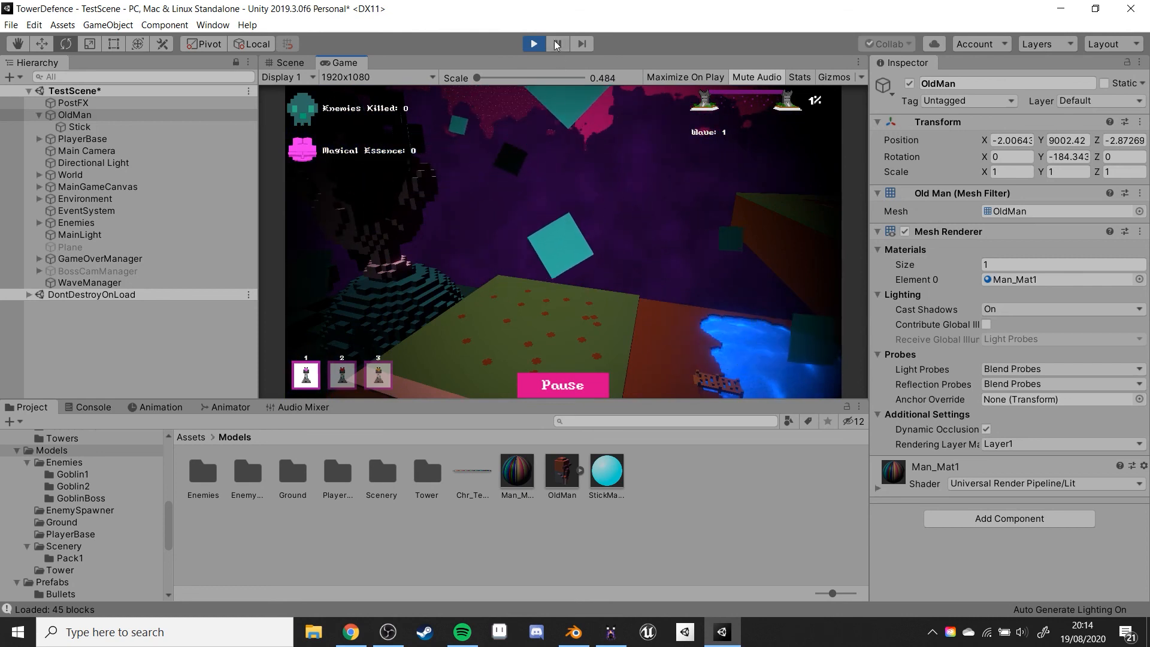
click(557, 43)
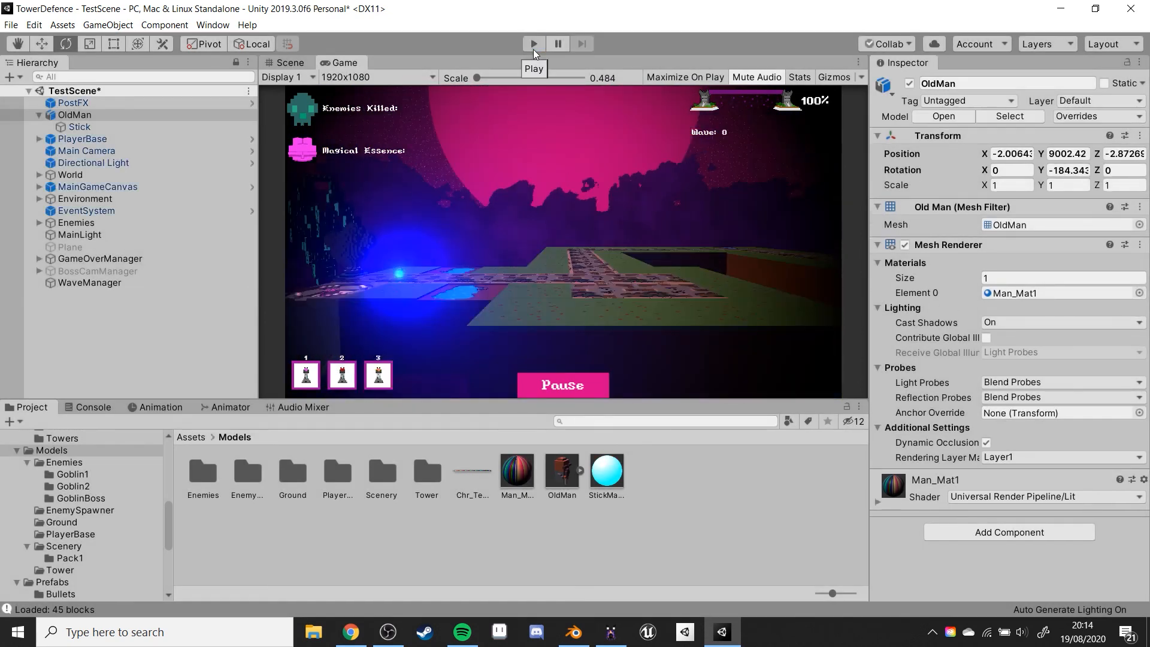